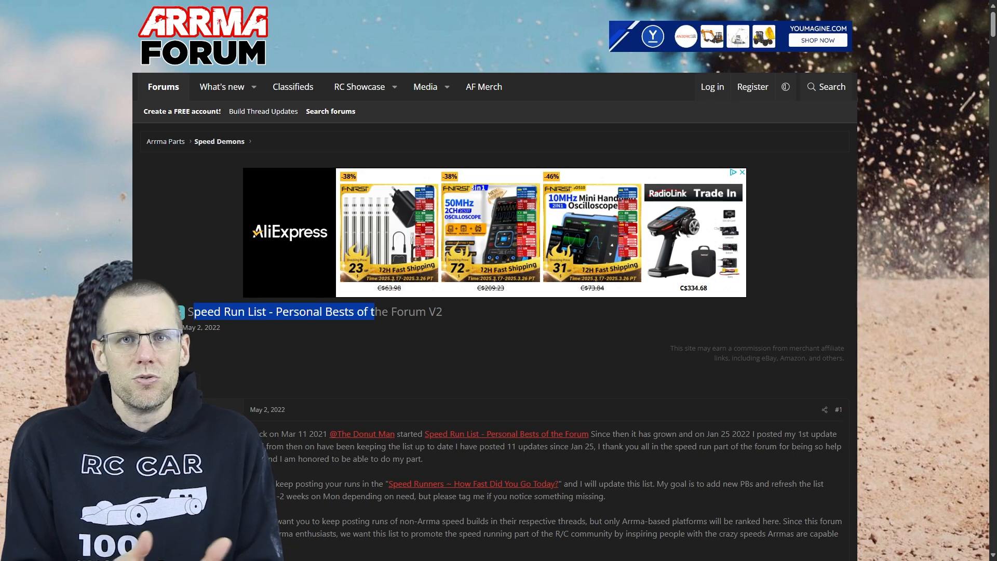
- Scroll the Speed Run List thread to the Personal Best Rankings chart
{"action": "scroll", "scroll_direction": "down", "scroll_amount": 3}
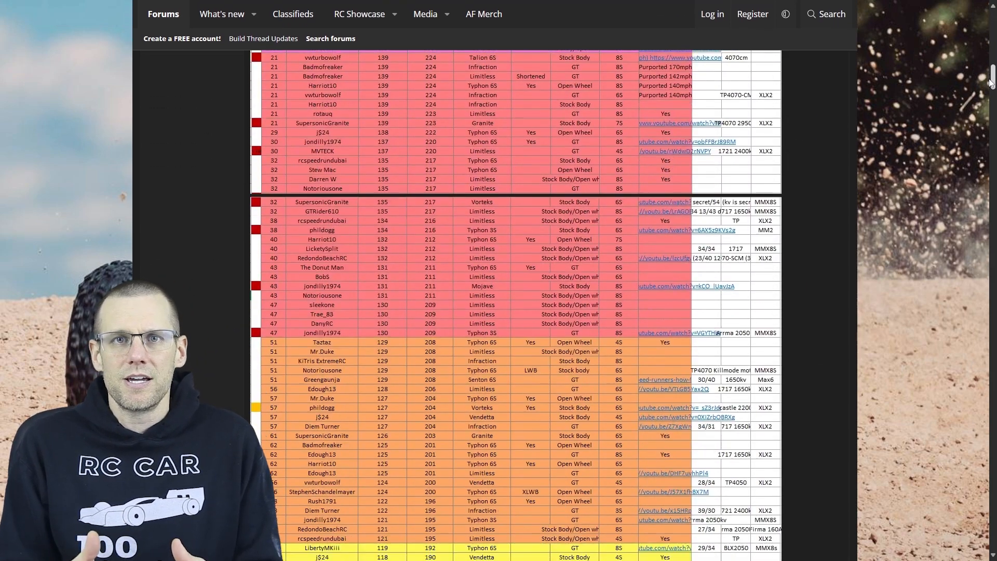
{"action": "scroll", "scroll_direction": "up", "scroll_amount": 3}
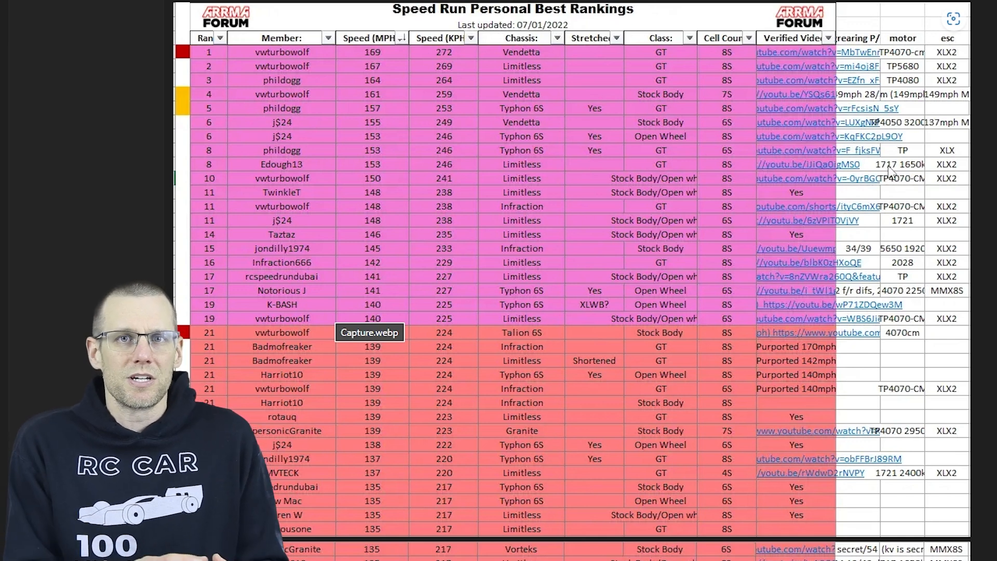
{"action": "mouse_move", "coordinate": [375, 188]}
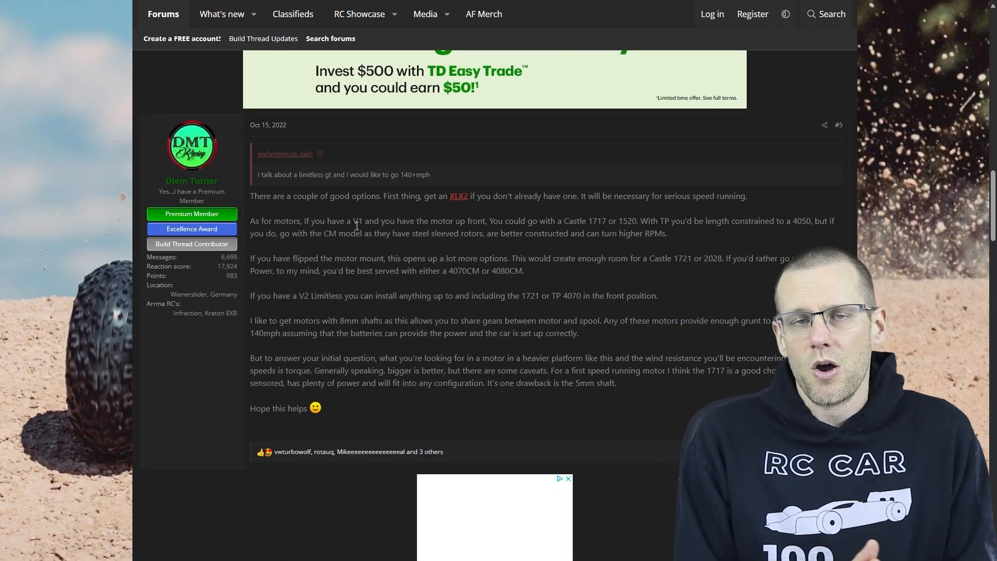
{"action": "left_click_drag", "start_coordinate": [384, 175], "coordinate": [430, 174]}
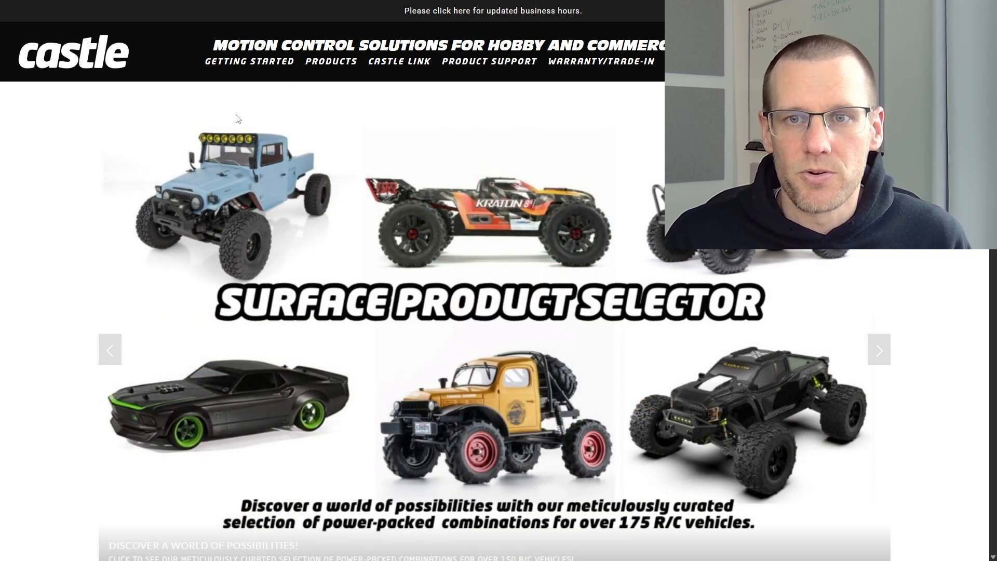
- Browse Castle's surface products listing, picking out the Mamba XLX2 controller name
{"action": "scroll", "scroll_direction": "down", "scroll_amount": 3}
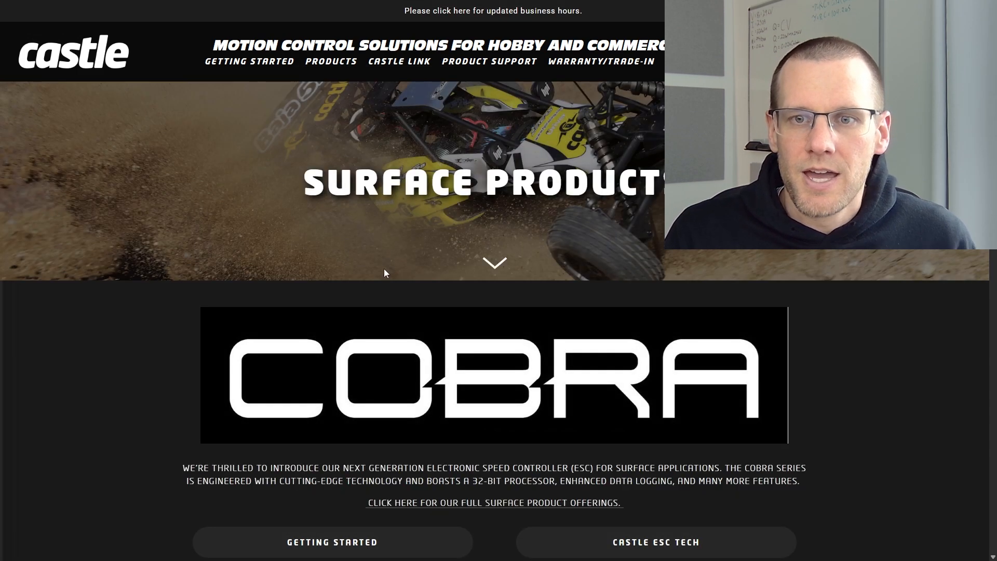
{"action": "scroll", "scroll_direction": "down", "scroll_amount": 3}
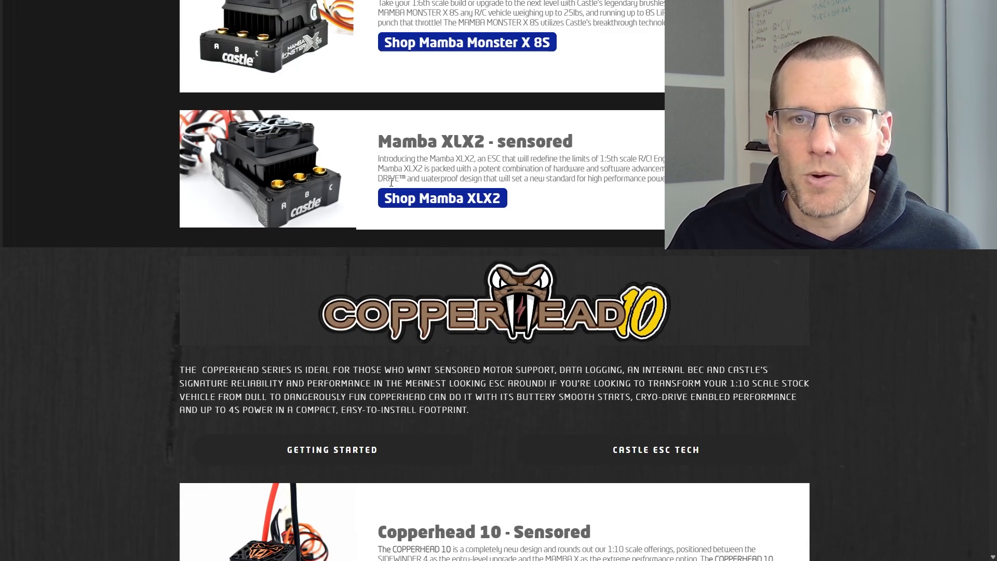
{"action": "double_click", "coordinate": [432, 141]}
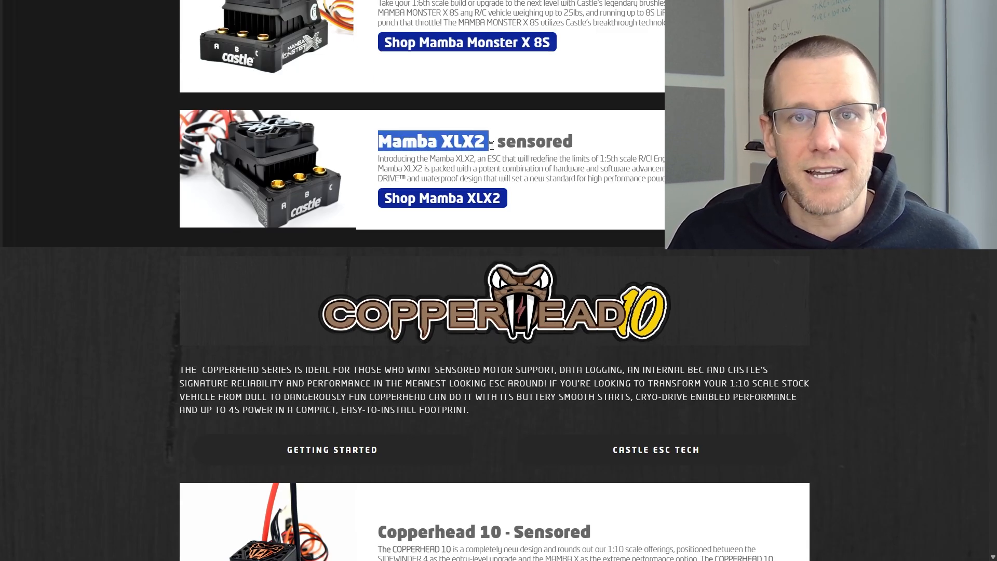
{"action": "scroll", "scroll_direction": "down", "scroll_amount": 3}
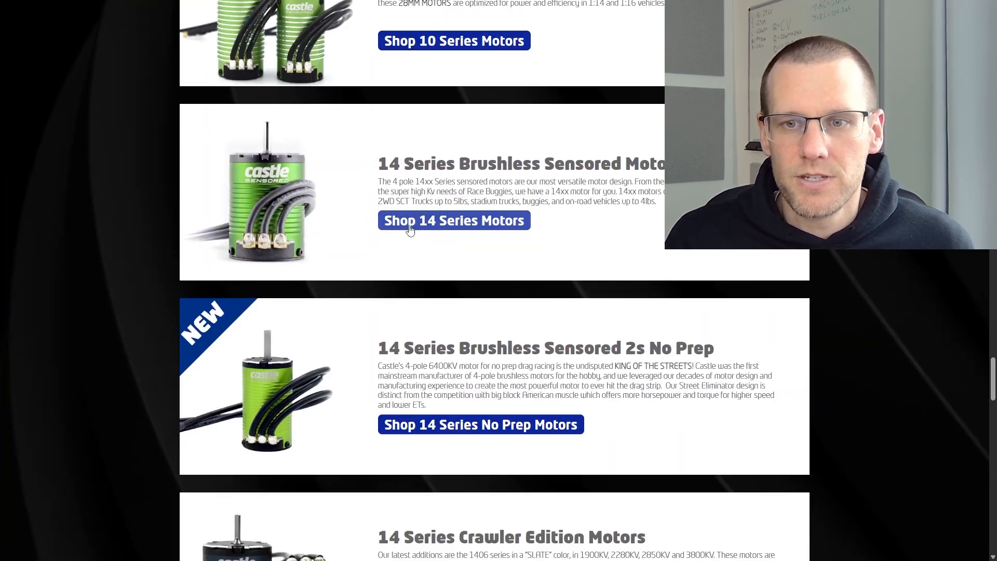
{"action": "scroll", "scroll_direction": "down", "scroll_amount": 3}
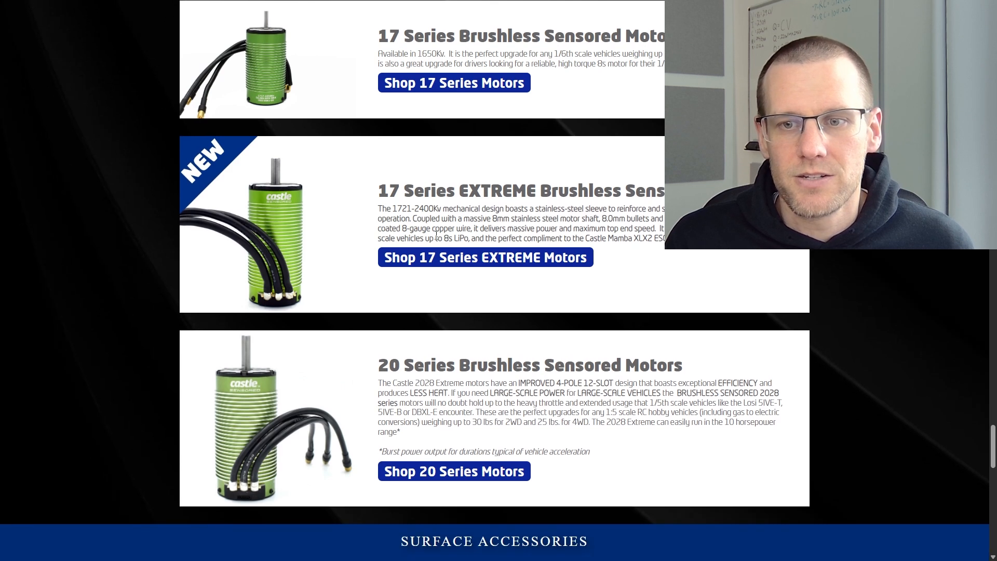
{"action": "scroll", "scroll_direction": "down", "scroll_amount": 3}
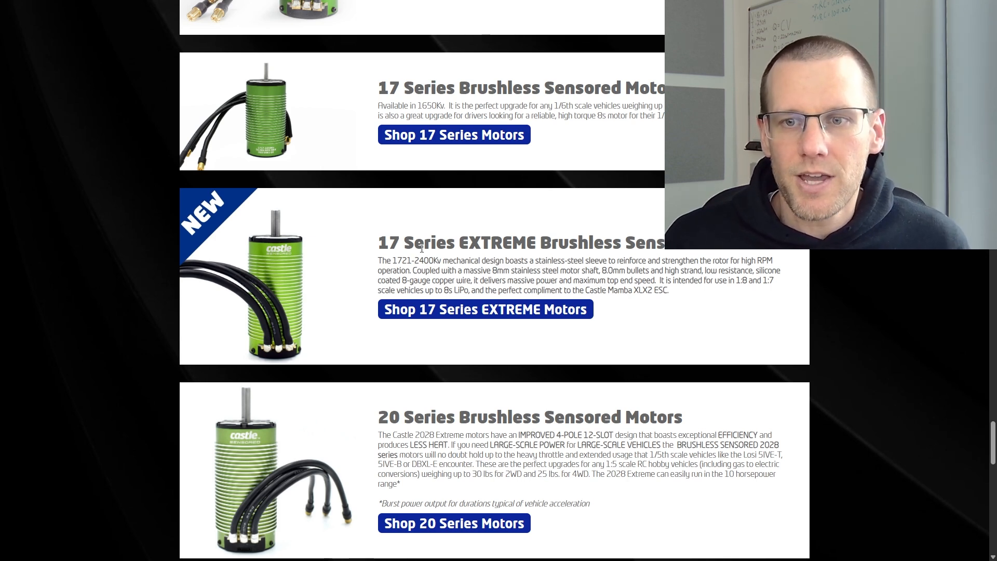
- View the Castle 1721 Sensored Motor 2400Kv from the 17 Series EXTREME motors page
{"action": "left_click", "coordinate": [485, 310]}
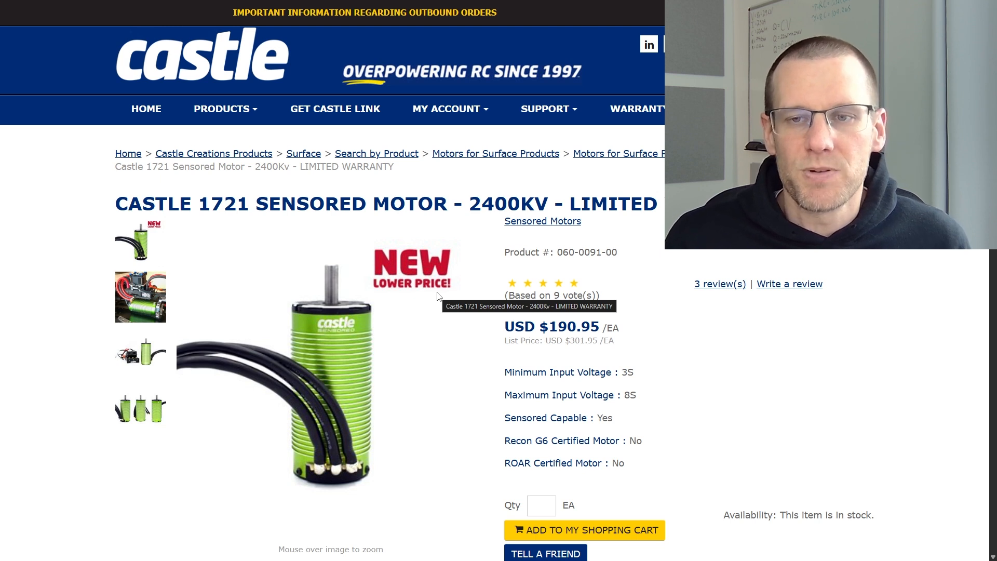
{"action": "double_click", "coordinate": [487, 205]}
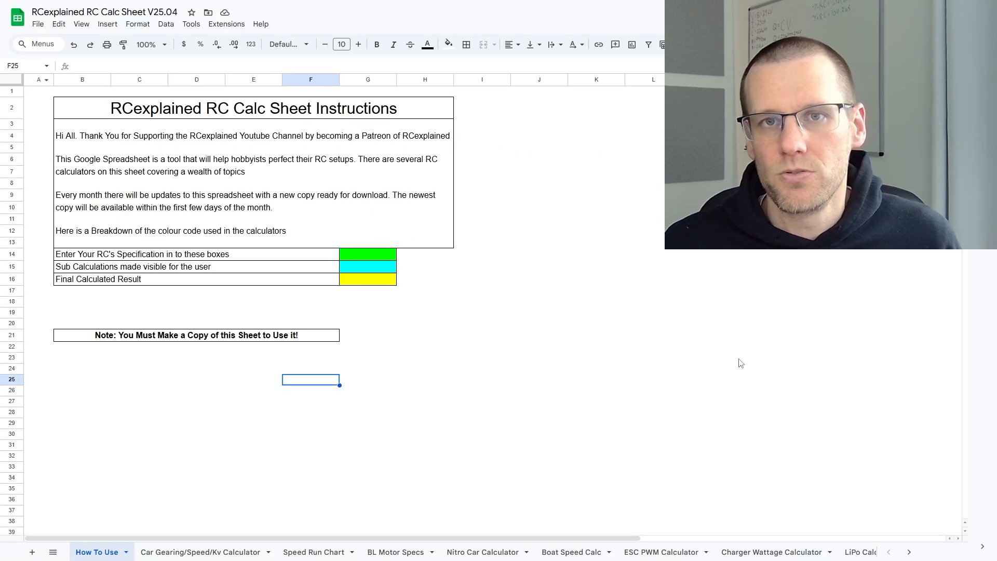
{"action": "mouse_move", "coordinate": [712, 338]}
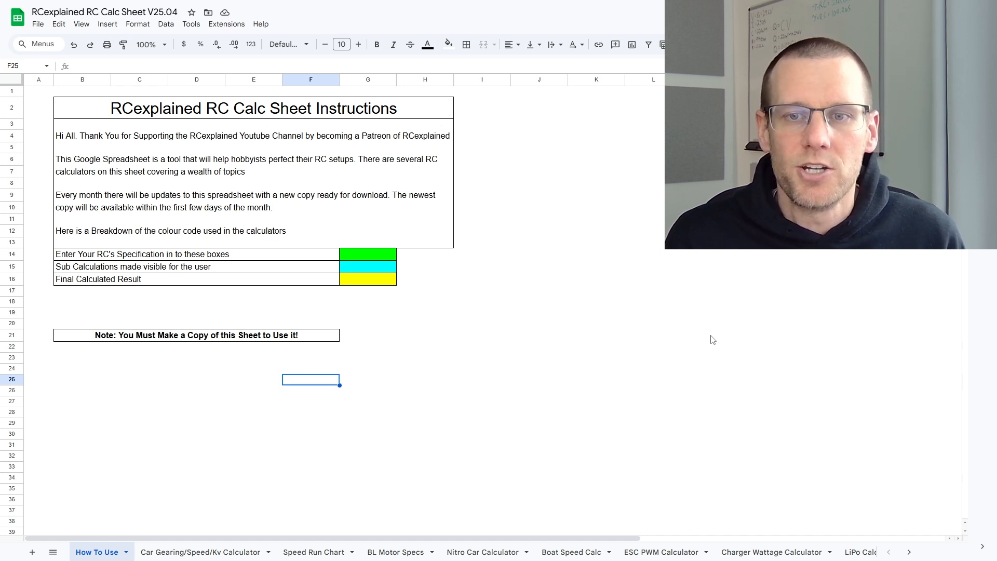
{"action": "mouse_move", "coordinate": [691, 330]}
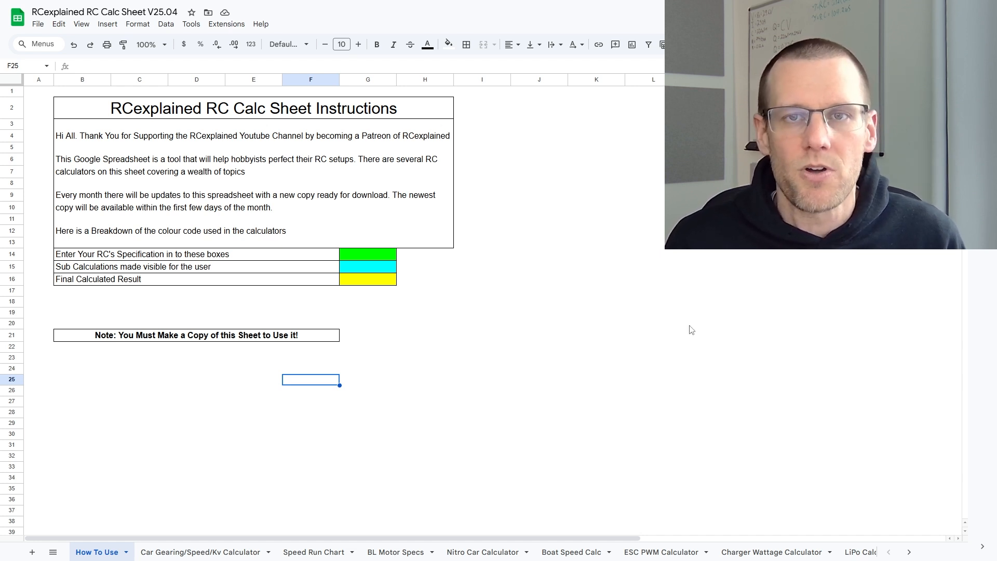
{"action": "mouse_move", "coordinate": [692, 462]}
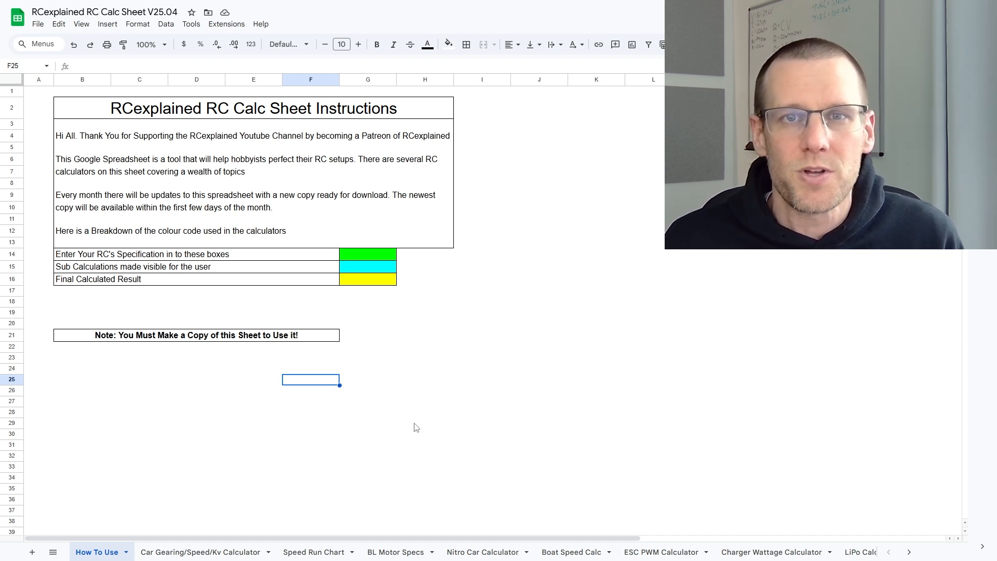
{"action": "mouse_move", "coordinate": [228, 539]}
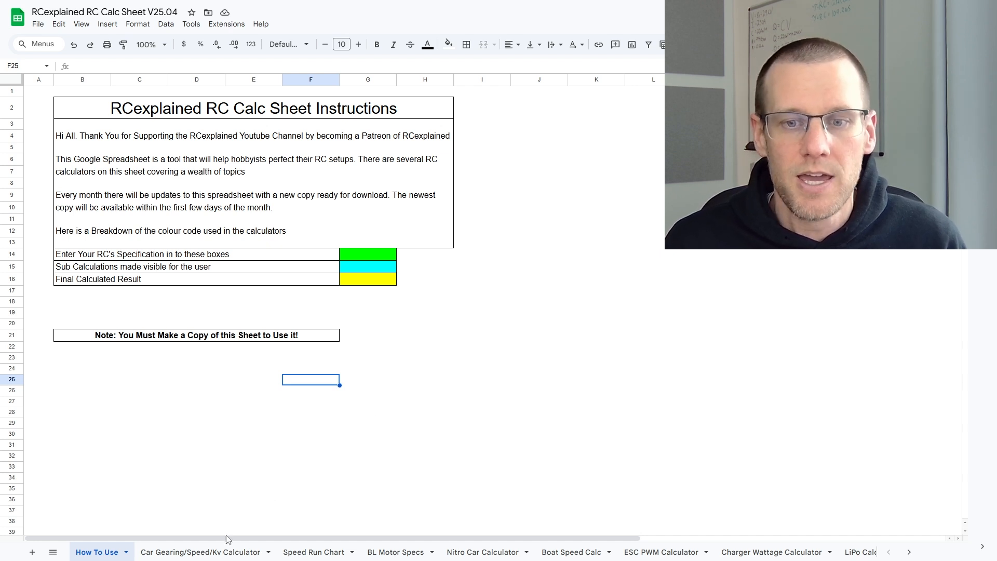
{"action": "left_click", "coordinate": [200, 551]}
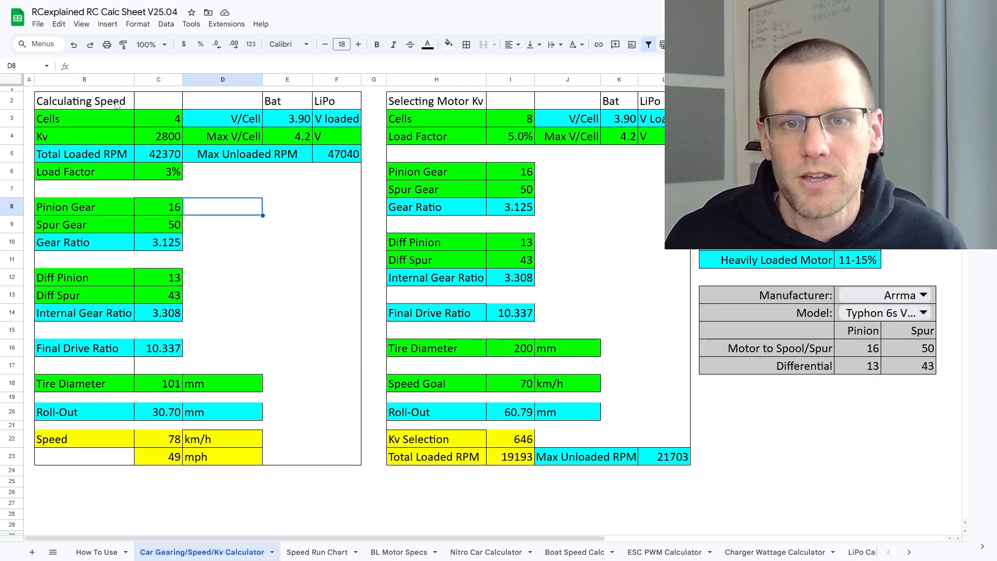
{"action": "mouse_move", "coordinate": [283, 318]}
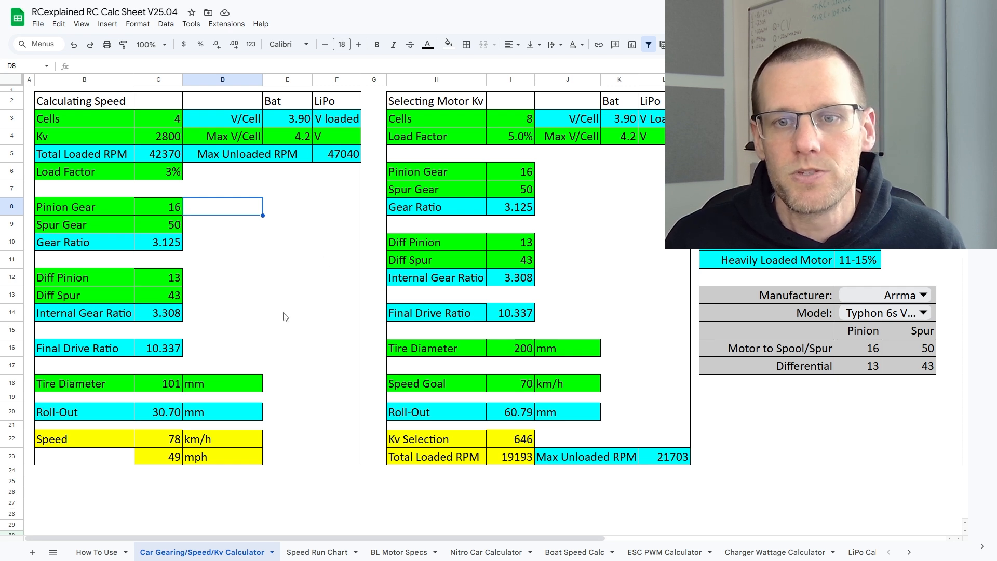
{"action": "mouse_move", "coordinate": [277, 442]}
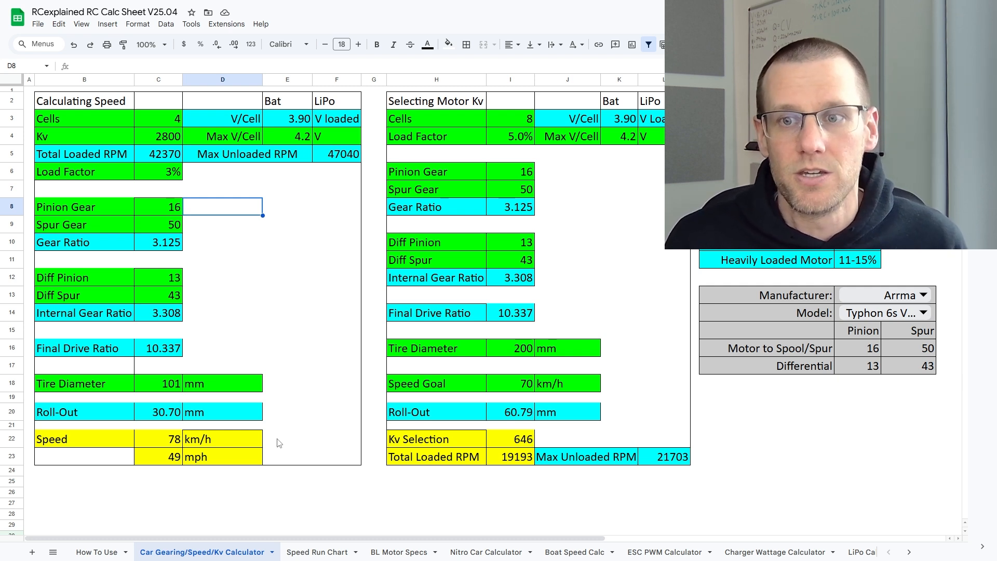
- Set the motor Kv in C4 to 2400, lowering the estimated speed to 134 km/h
{"action": "left_click", "coordinate": [287, 481]}
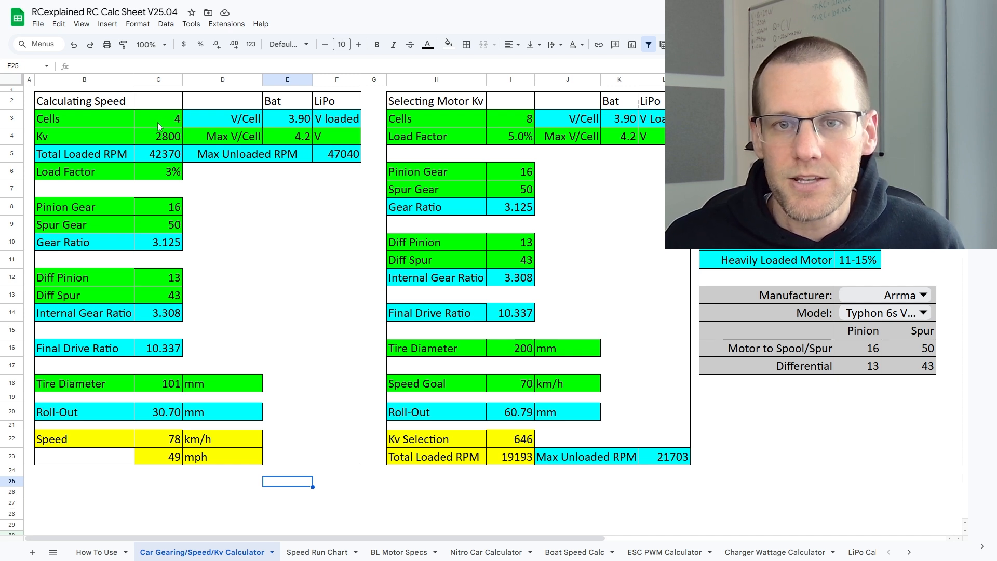
{"action": "left_click", "coordinate": [158, 118]}
{"action": "type", "text": "8"}
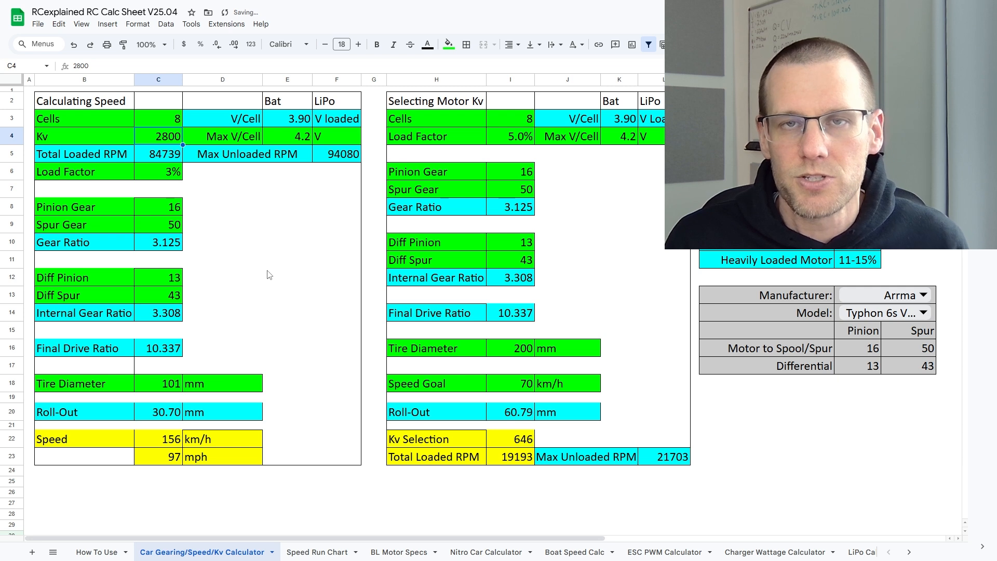
{"action": "type", "text": "2400"}
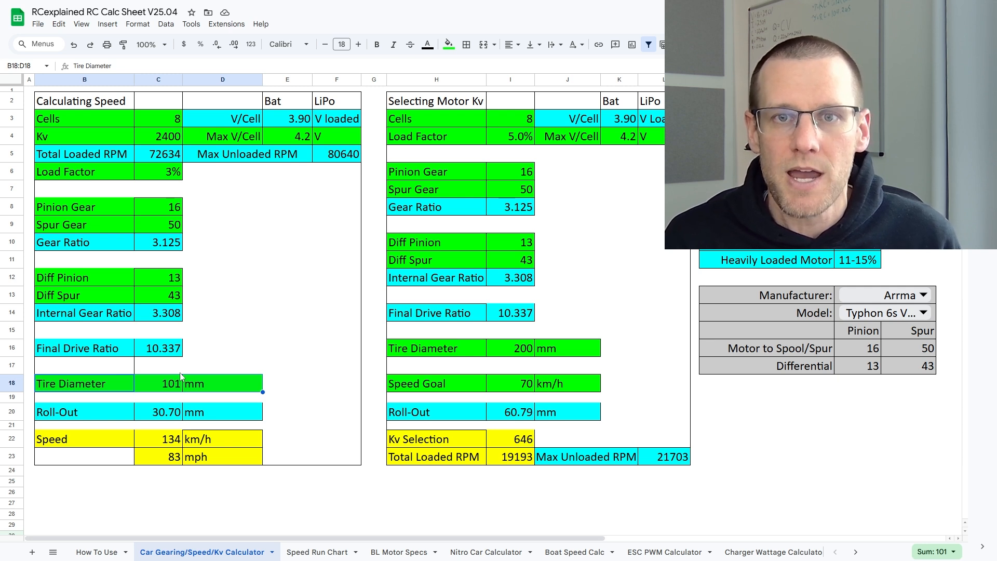
{"action": "left_click", "coordinate": [287, 365]}
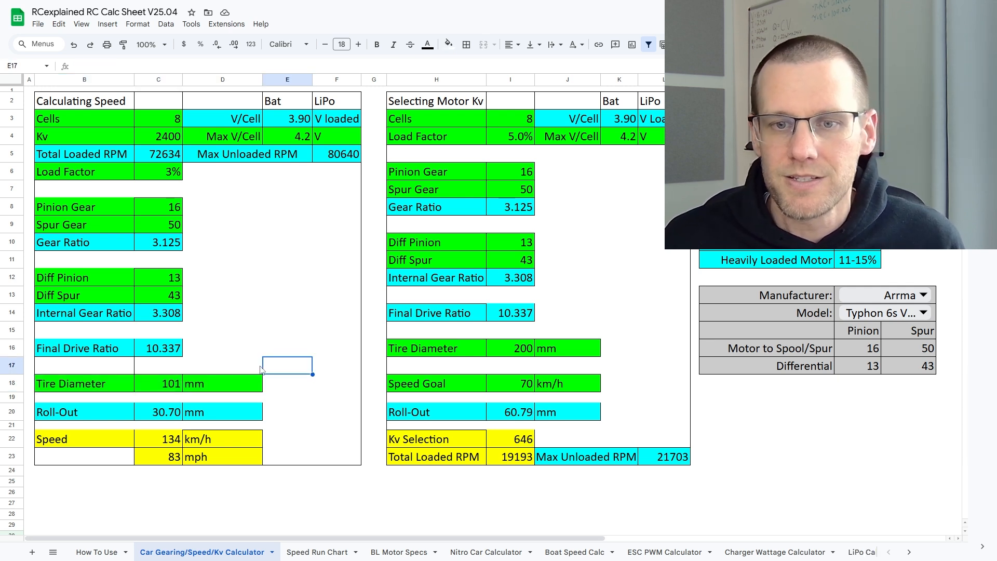
{"action": "mouse_move", "coordinate": [265, 309]}
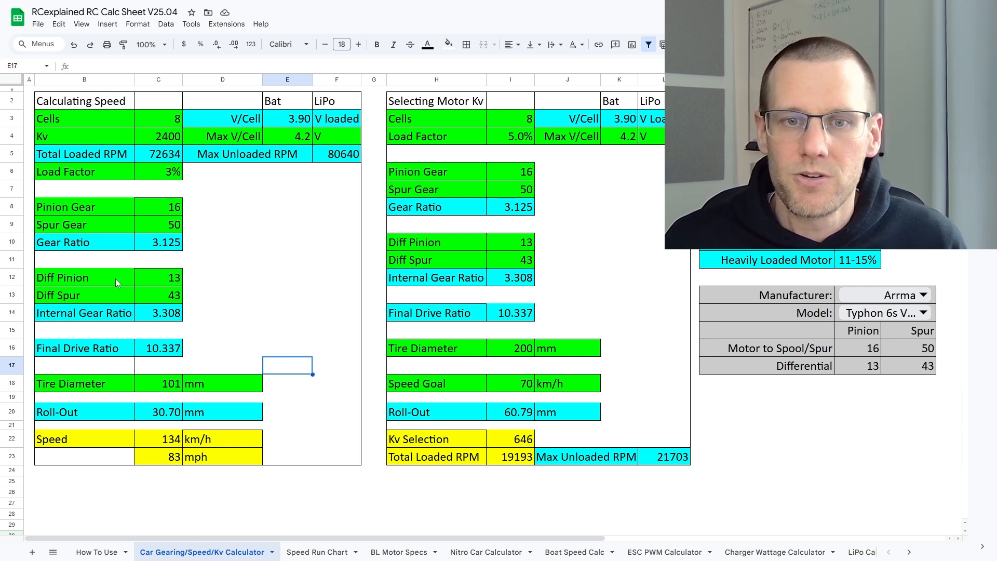
{"action": "mouse_move", "coordinate": [100, 238]}
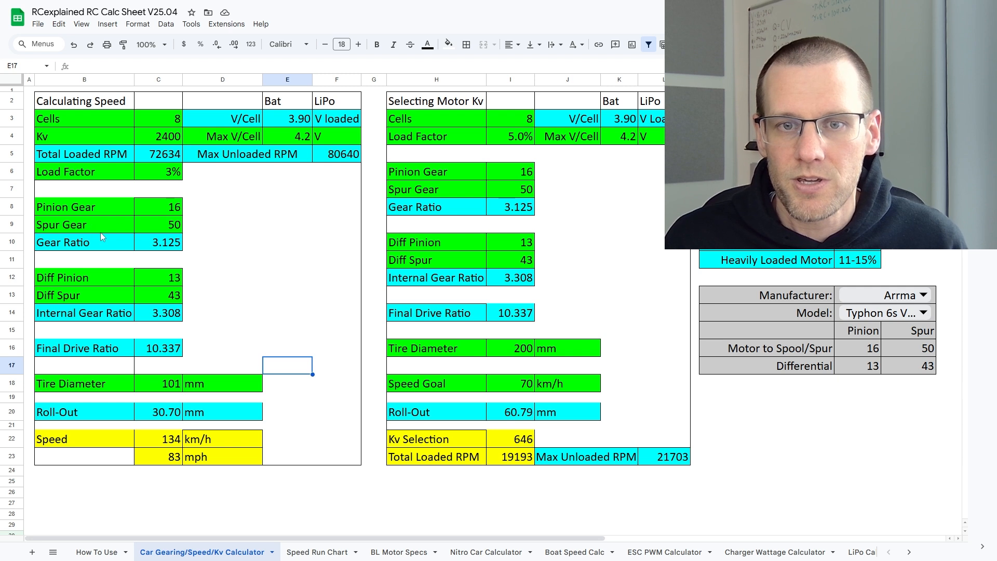
{"action": "mouse_move", "coordinate": [185, 209]}
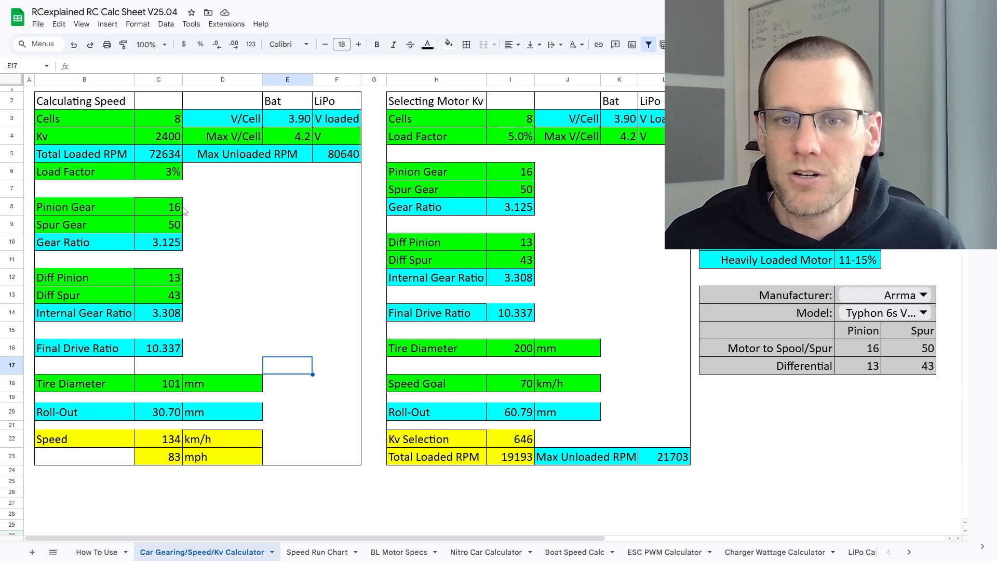
{"action": "mouse_move", "coordinate": [341, 288]}
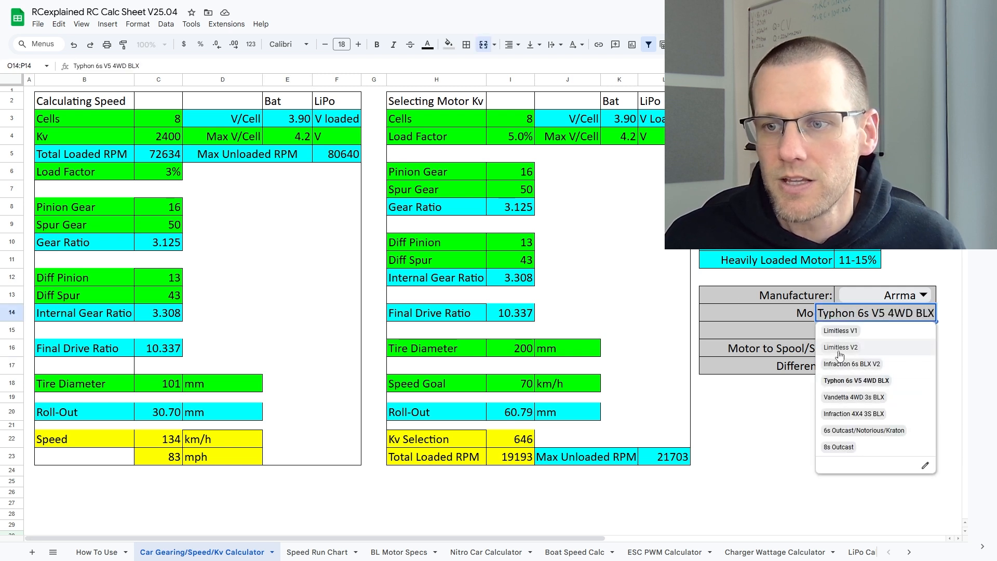
- Choose Limitless V2 as the model, loading 32/39 gearing for 405 km/h, and inspect the pinion cell C8
{"action": "left_click", "coordinate": [840, 347]}
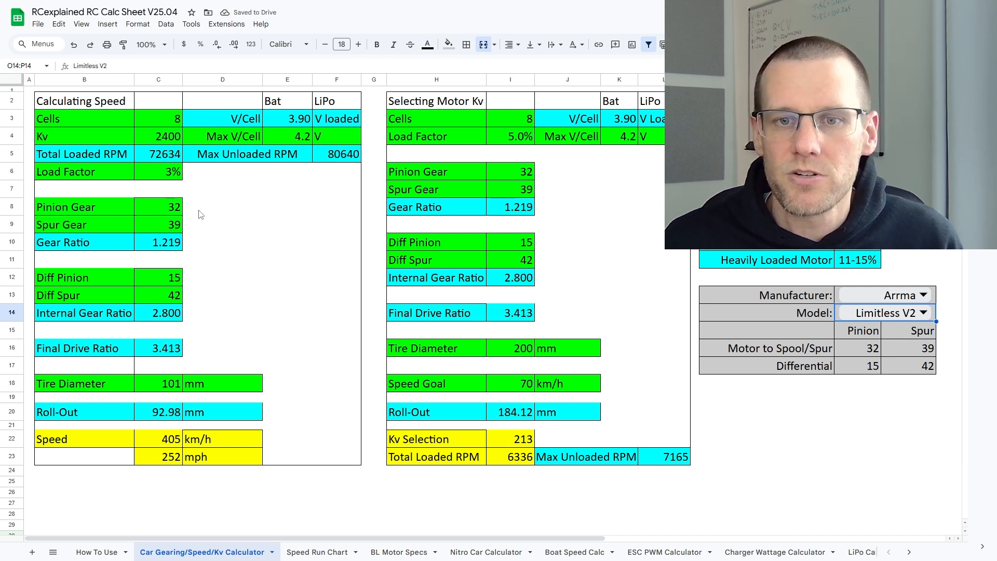
{"action": "left_click", "coordinate": [222, 206]}
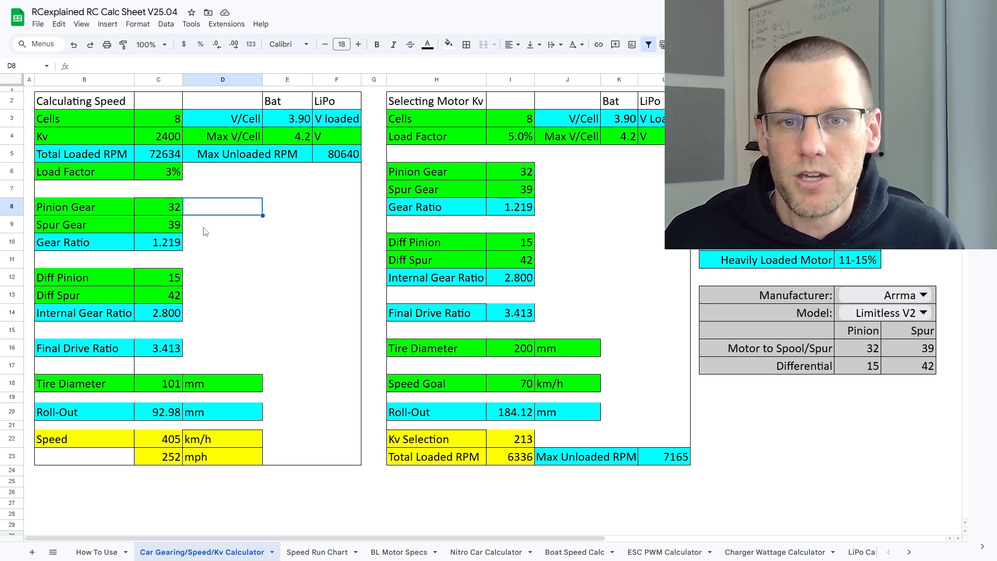
{"action": "left_click", "coordinate": [158, 206]}
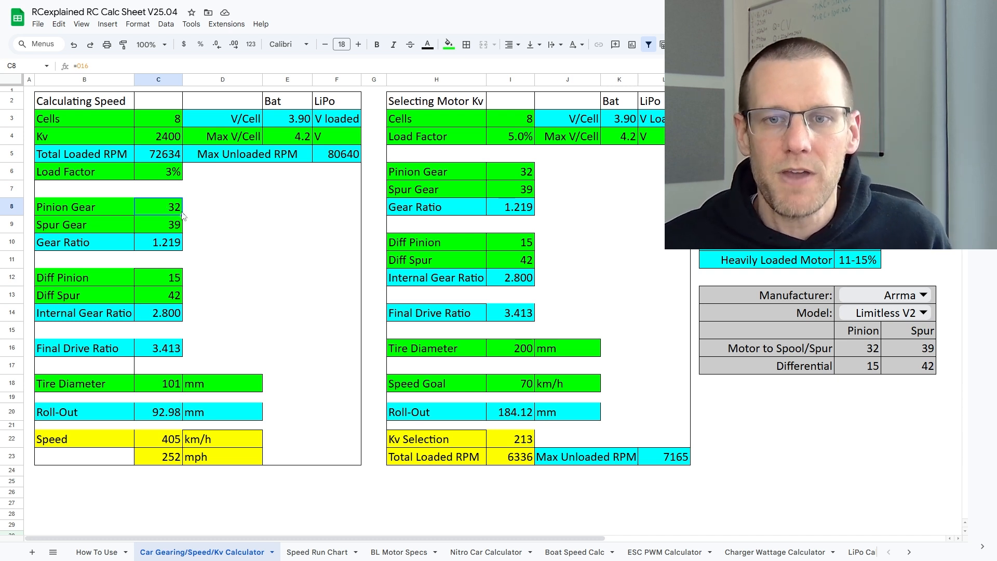
{"action": "mouse_move", "coordinate": [199, 215]}
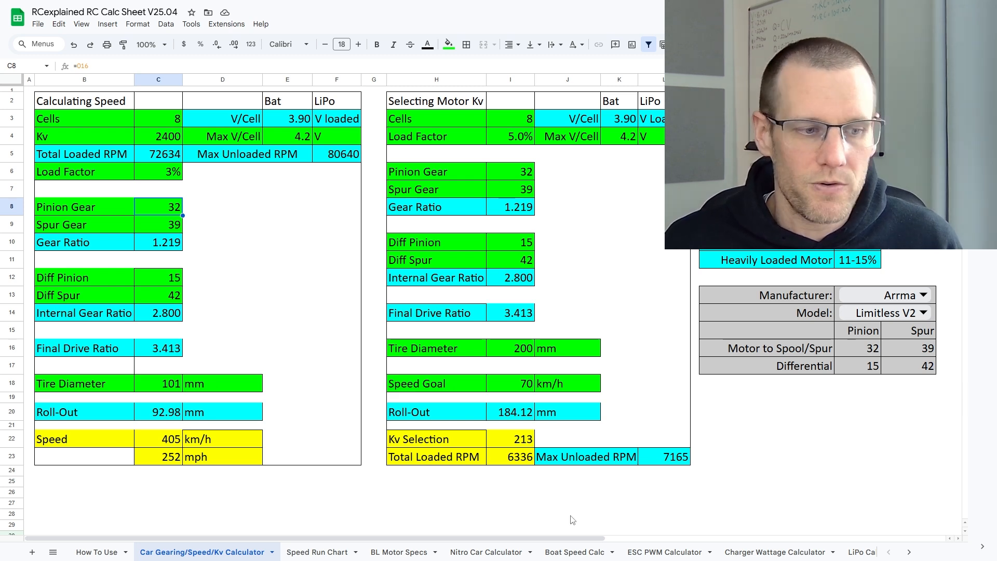
- Scroll right to reveal the Loaded V/Cell calculator and Load Factor table in columns N–P
{"action": "scroll", "scroll_direction": "right", "scroll_amount": 3}
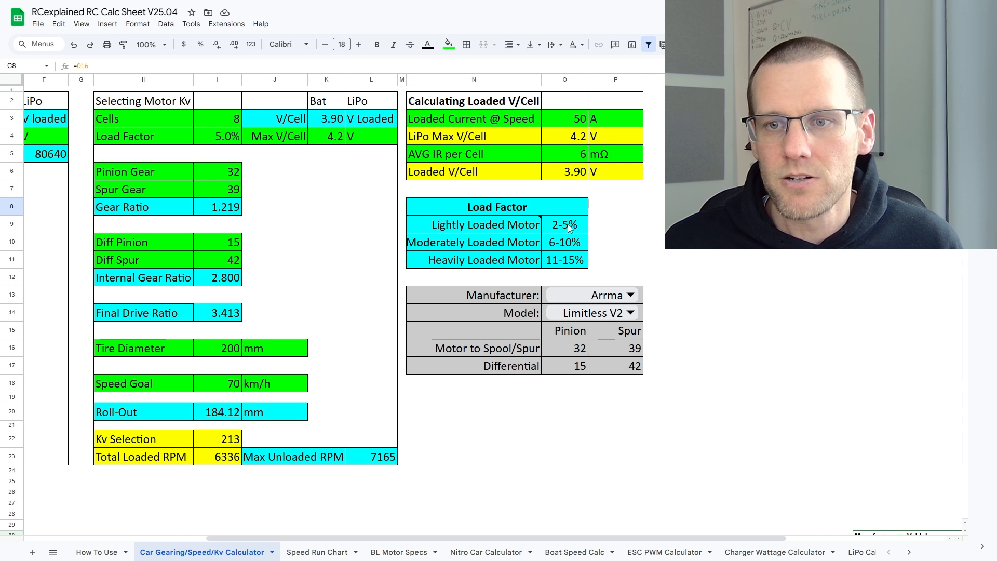
{"action": "mouse_move", "coordinate": [540, 253]}
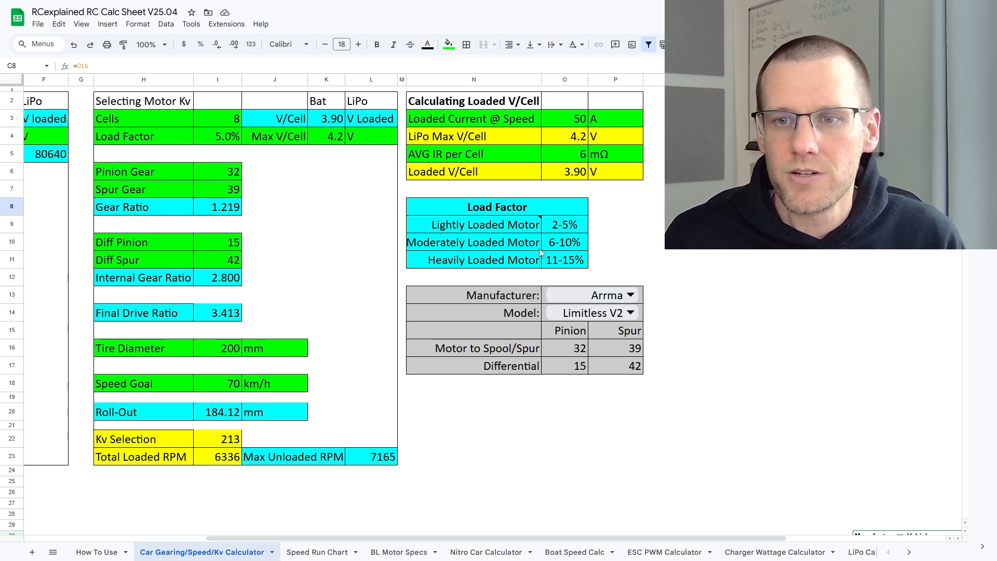
{"action": "mouse_move", "coordinate": [544, 223]}
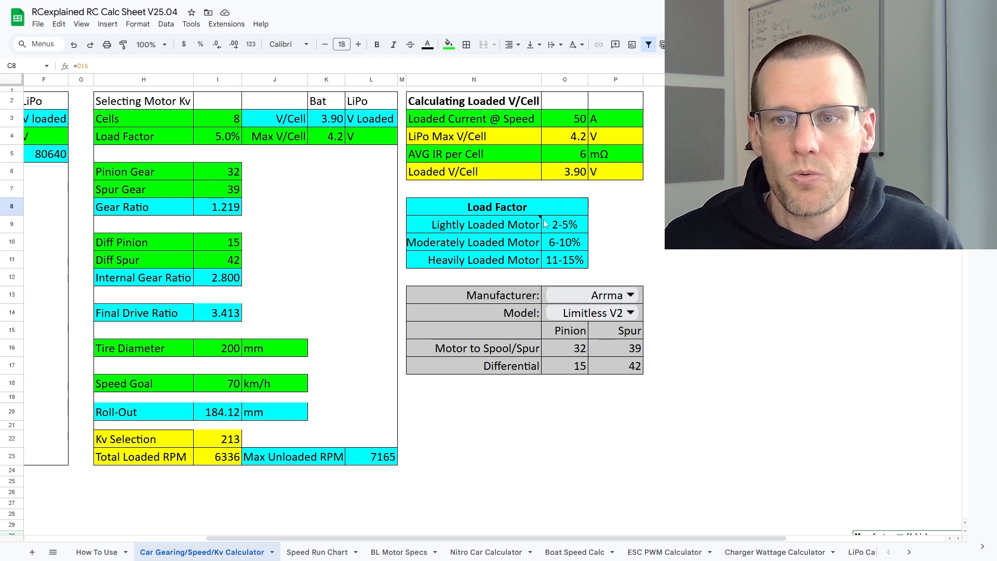
{"action": "mouse_move", "coordinate": [565, 247]}
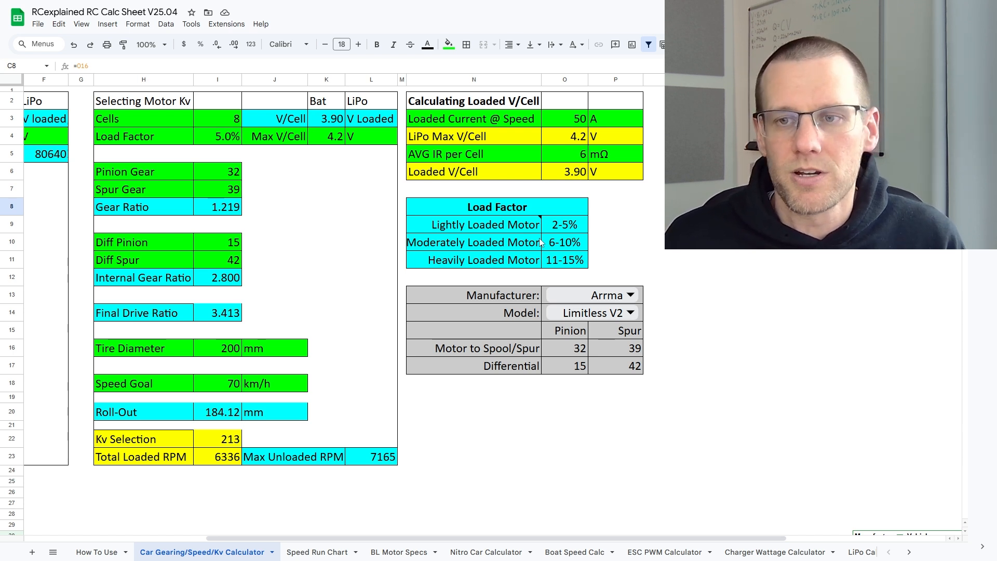
{"action": "left_click", "coordinate": [473, 101]}
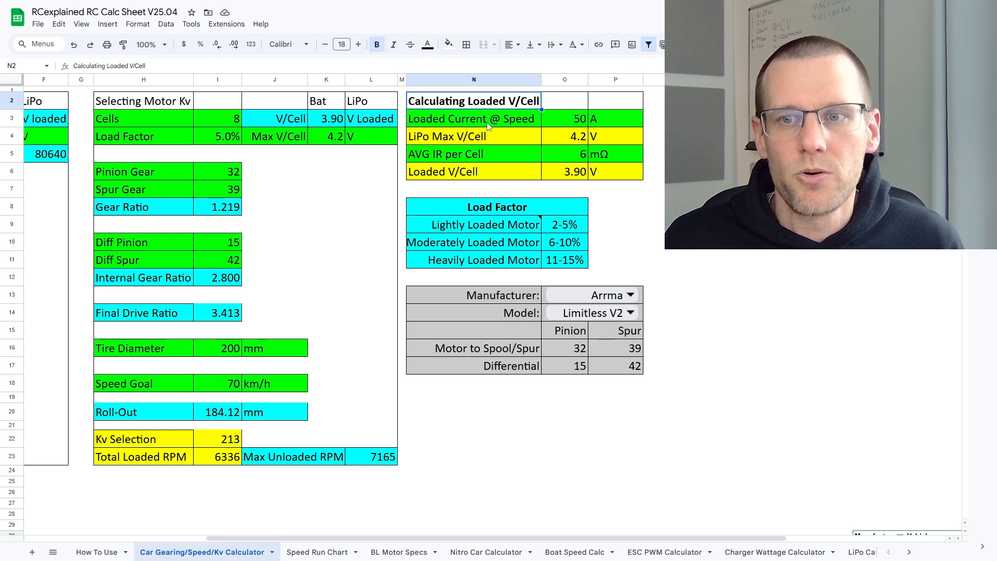
{"action": "left_click", "coordinate": [563, 119]}
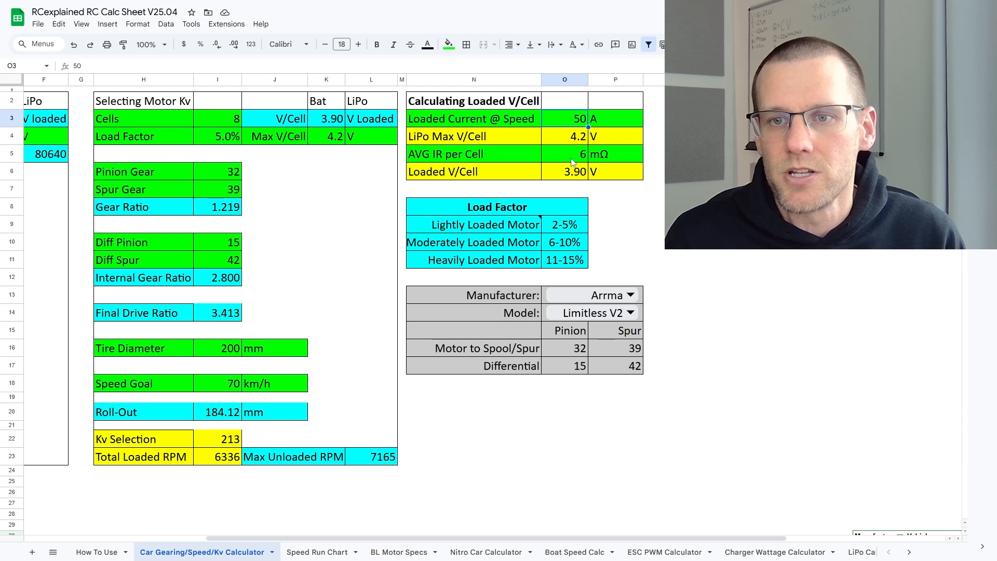
{"action": "mouse_move", "coordinate": [570, 129]}
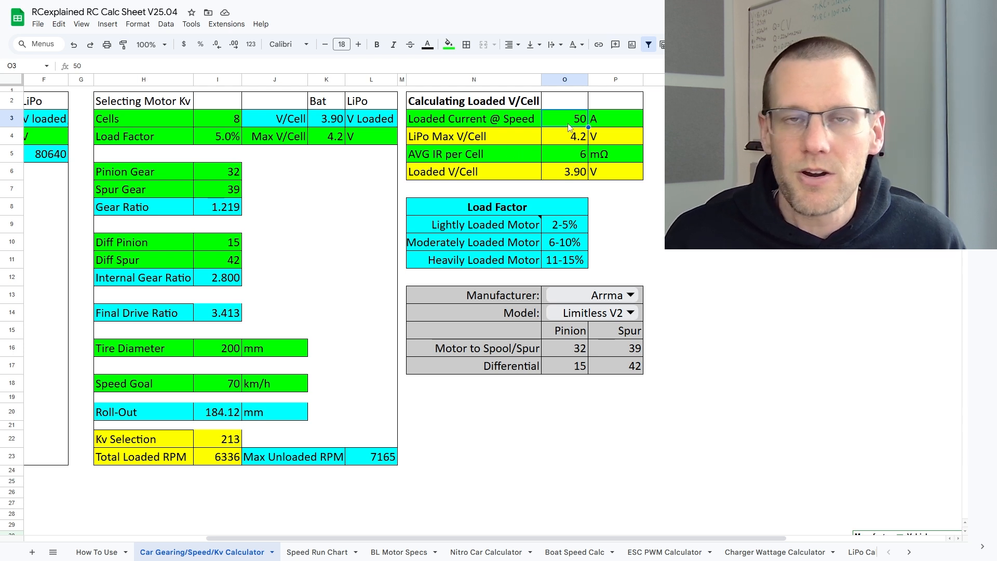
- Set loaded current in O3 to 375 A and cell resistance to 2 mΩ, giving 3.45 V loaded
{"action": "type", "text": "3"}
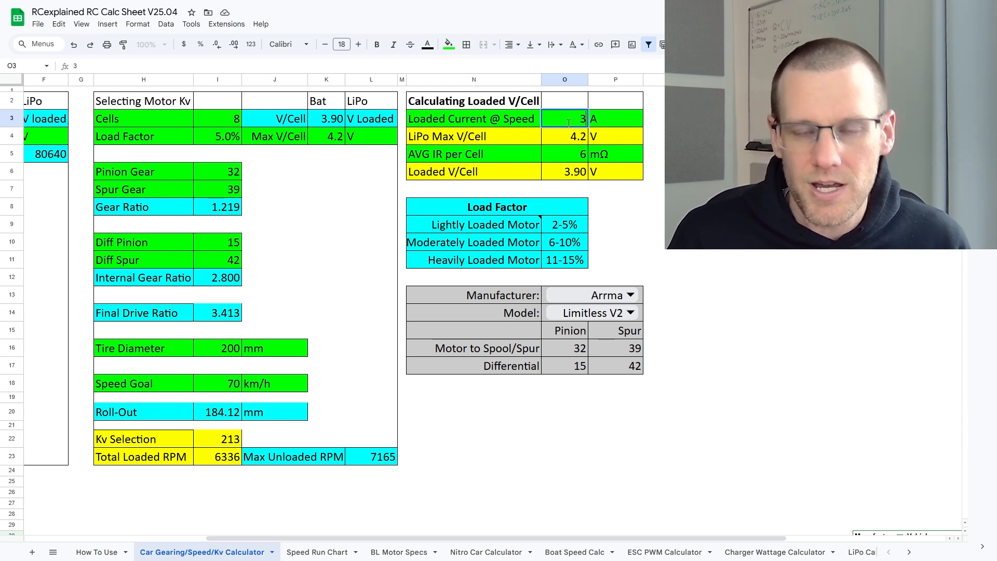
{"action": "type", "text": "375"}
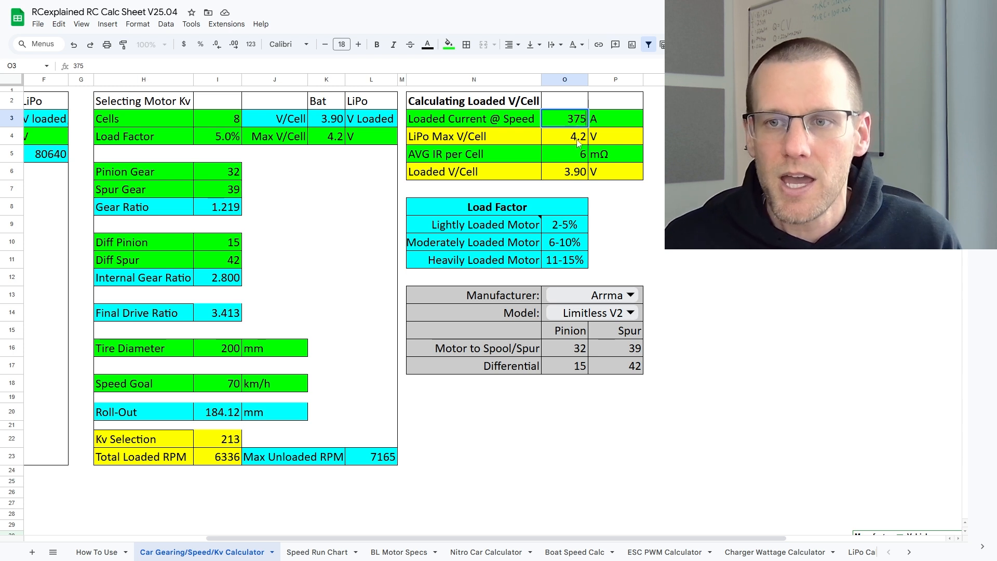
{"action": "left_click", "coordinate": [564, 153]}
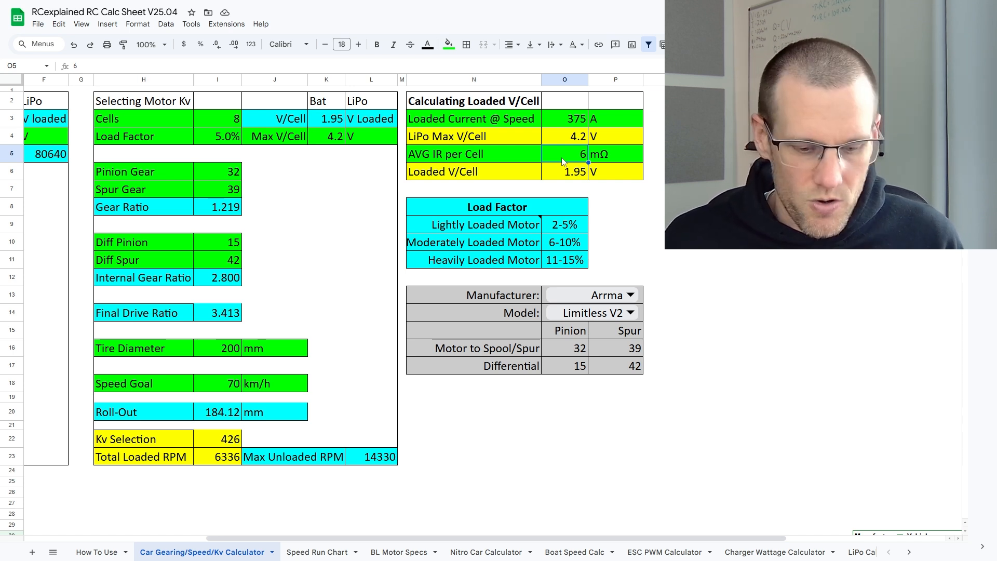
{"action": "type", "text": "2"}
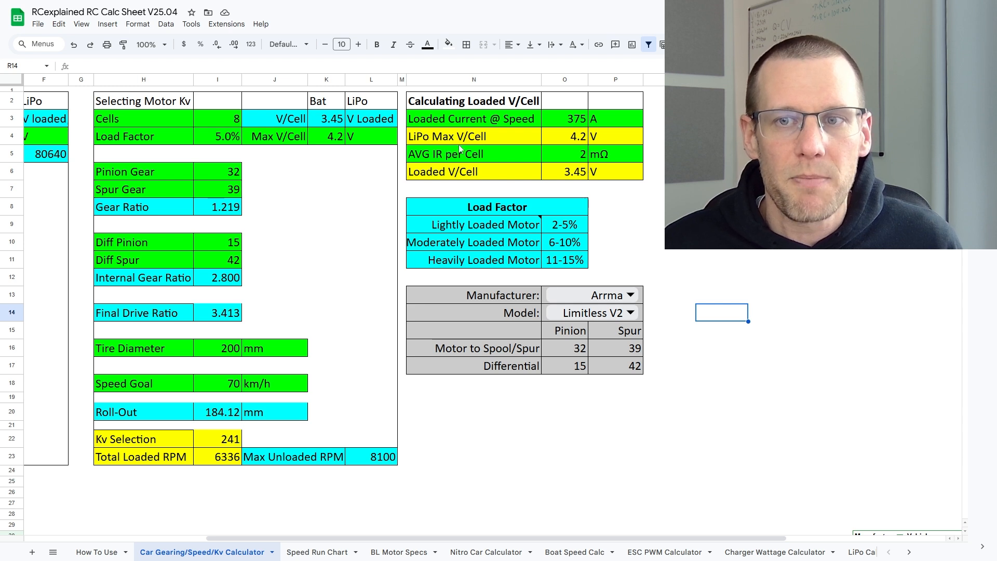
{"action": "left_click", "coordinate": [334, 136]}
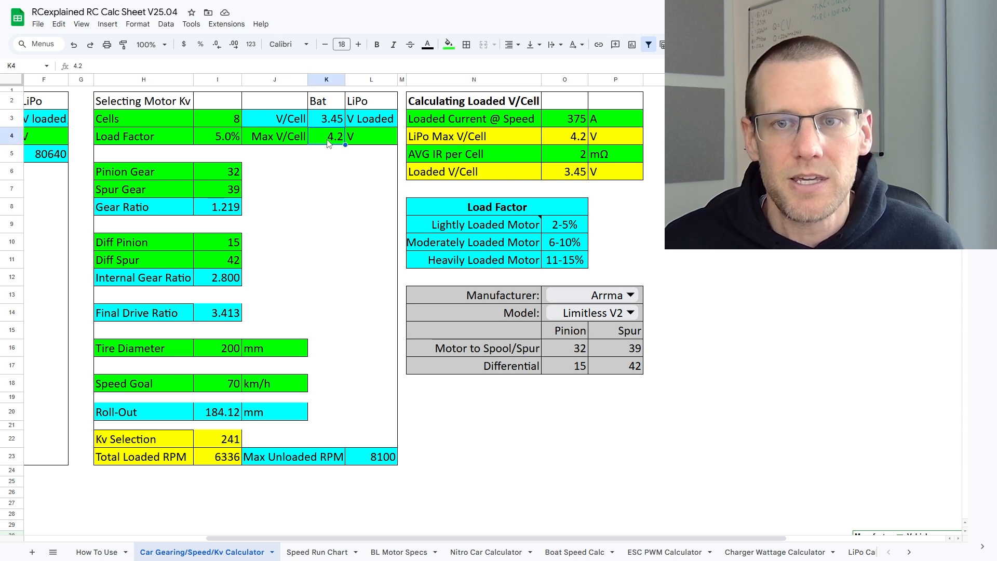
{"action": "mouse_move", "coordinate": [314, 162]}
{"action": "type", "text": "4.1"}
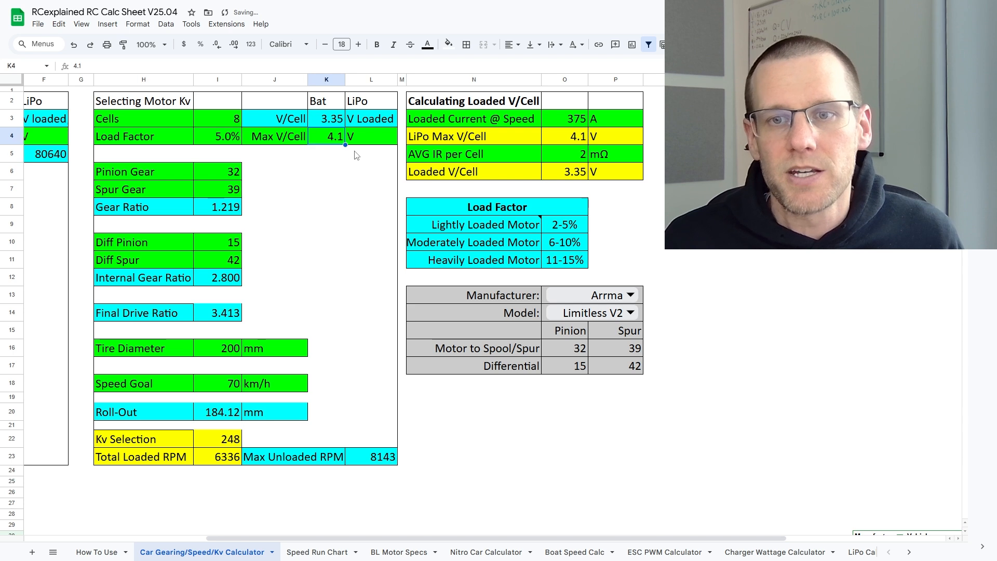
{"action": "type", "text": "4.2"}
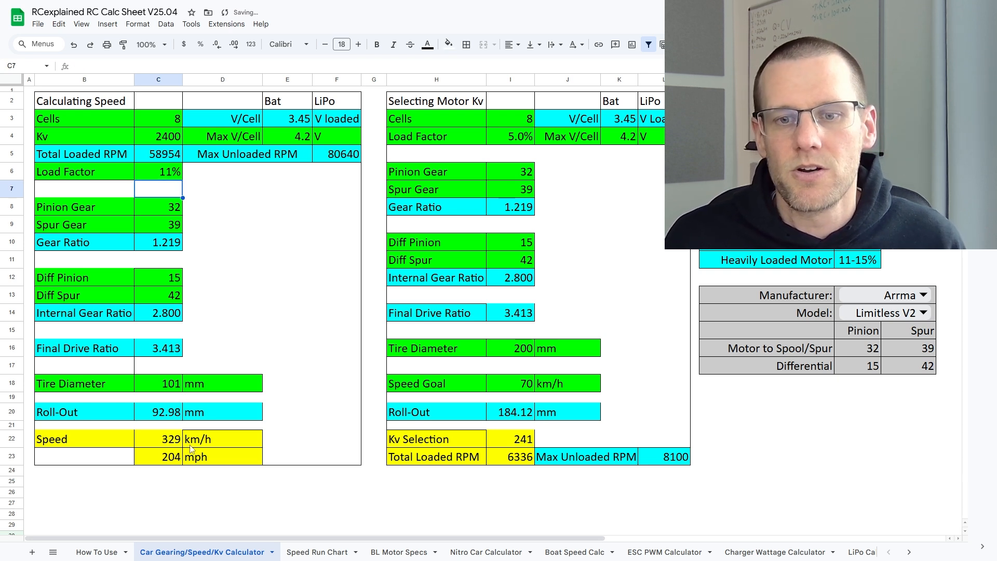
{"action": "mouse_move", "coordinate": [197, 477]}
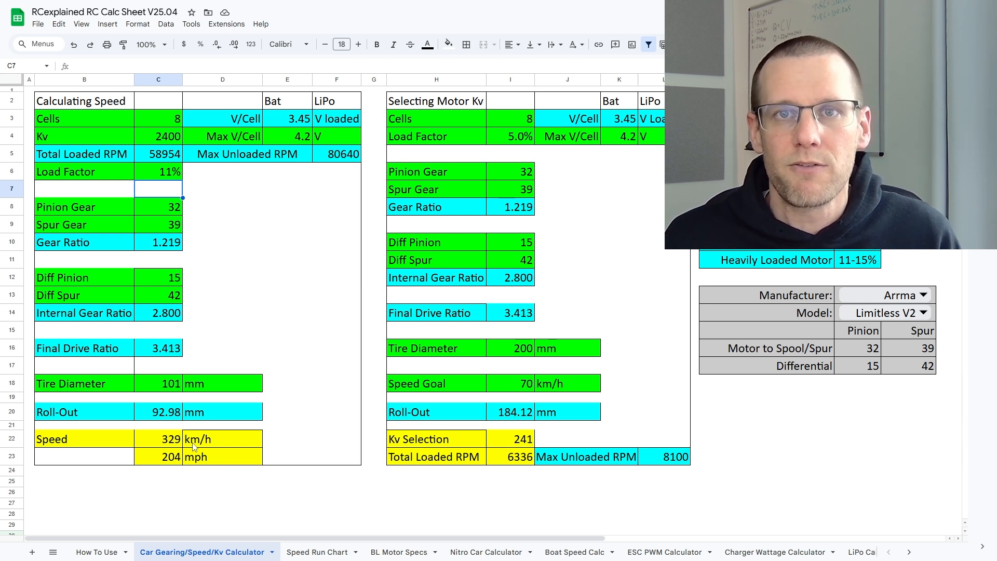
{"action": "mouse_move", "coordinate": [224, 347]}
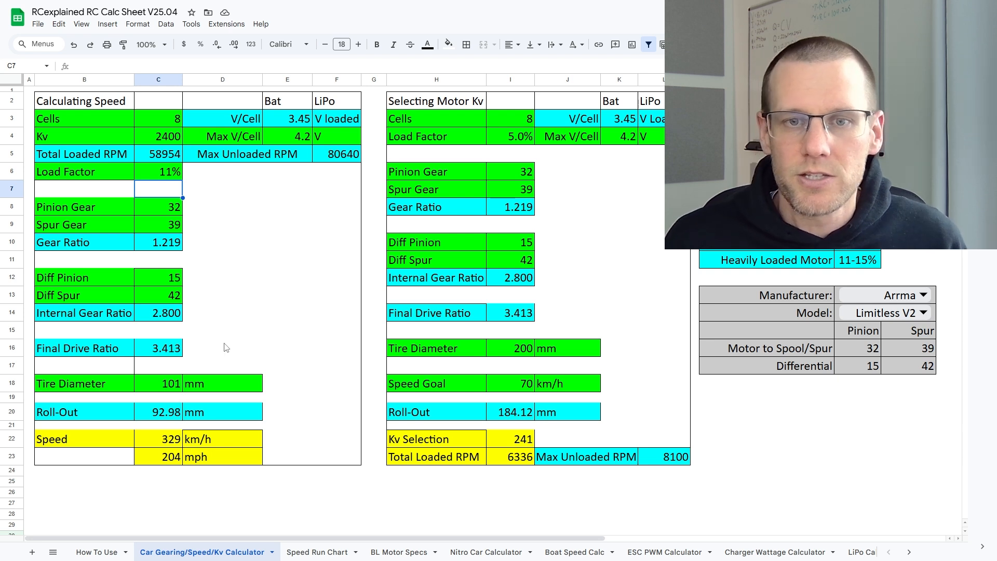
- Try spur gear values 40, 41, then 45 in C9, lowering the estimated speed to 285 km/h
{"action": "left_click", "coordinate": [222, 206]}
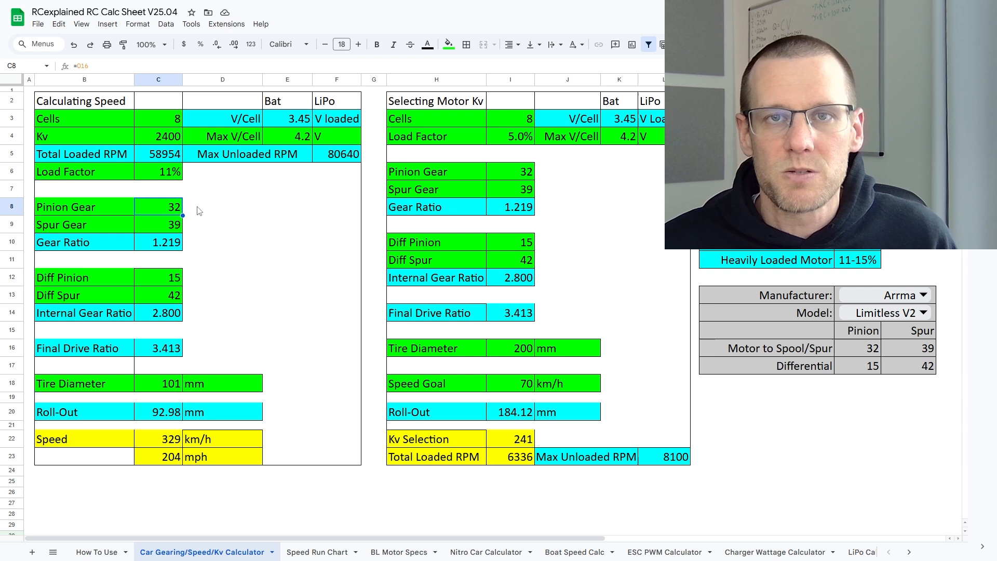
{"action": "left_click", "coordinate": [222, 206]}
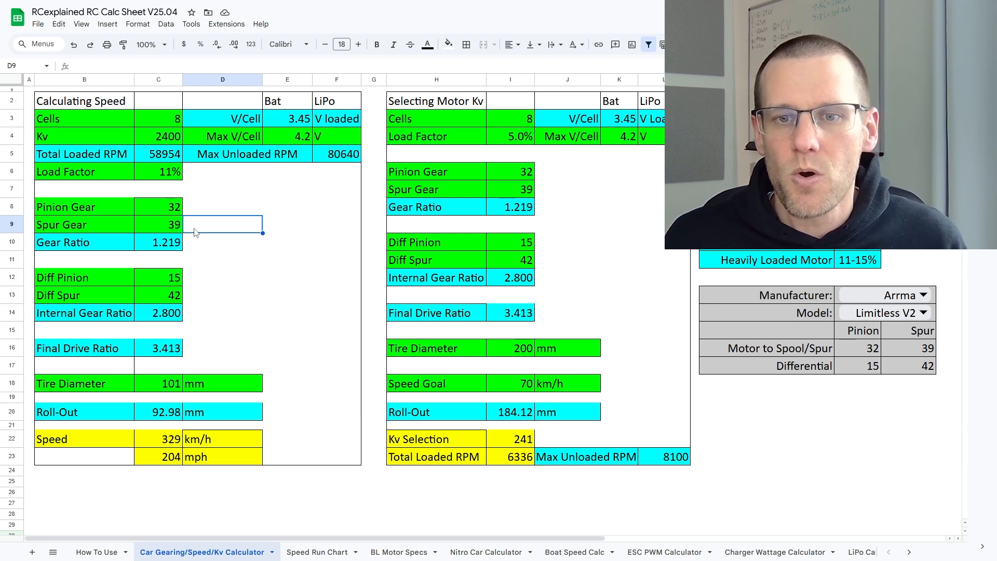
{"action": "left_click", "coordinate": [158, 225]}
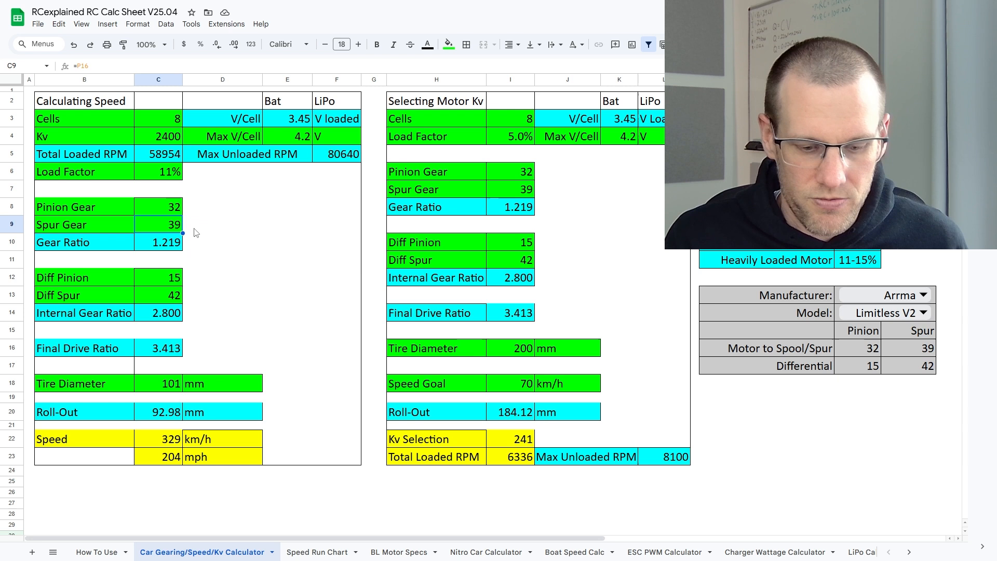
{"action": "type", "text": "40"}
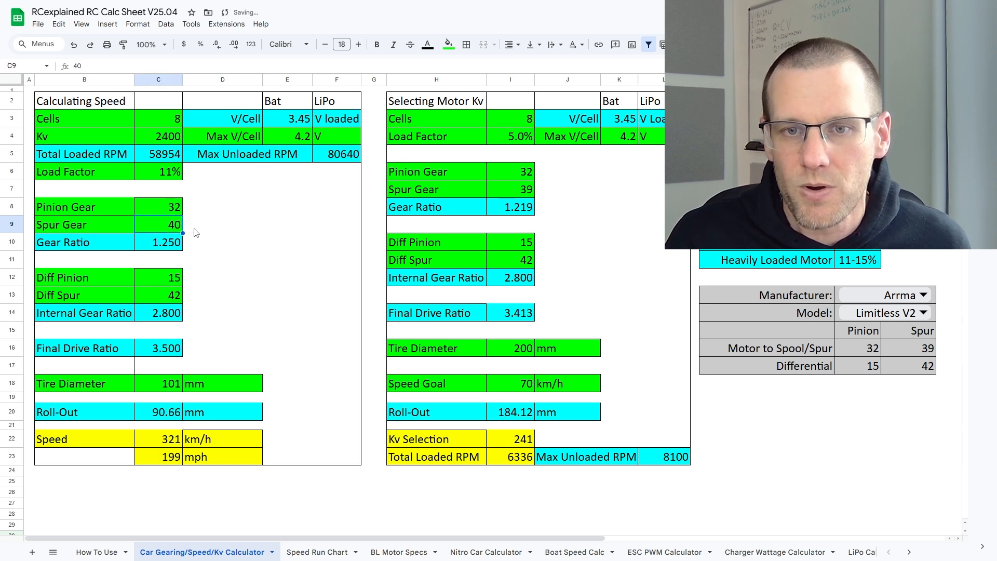
{"action": "type", "text": "41"}
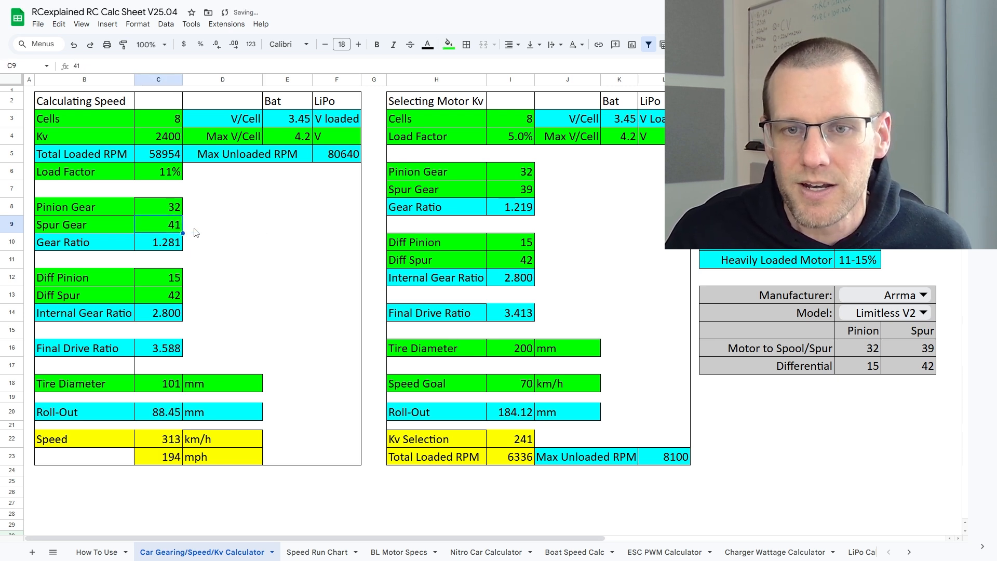
{"action": "type", "text": "45"}
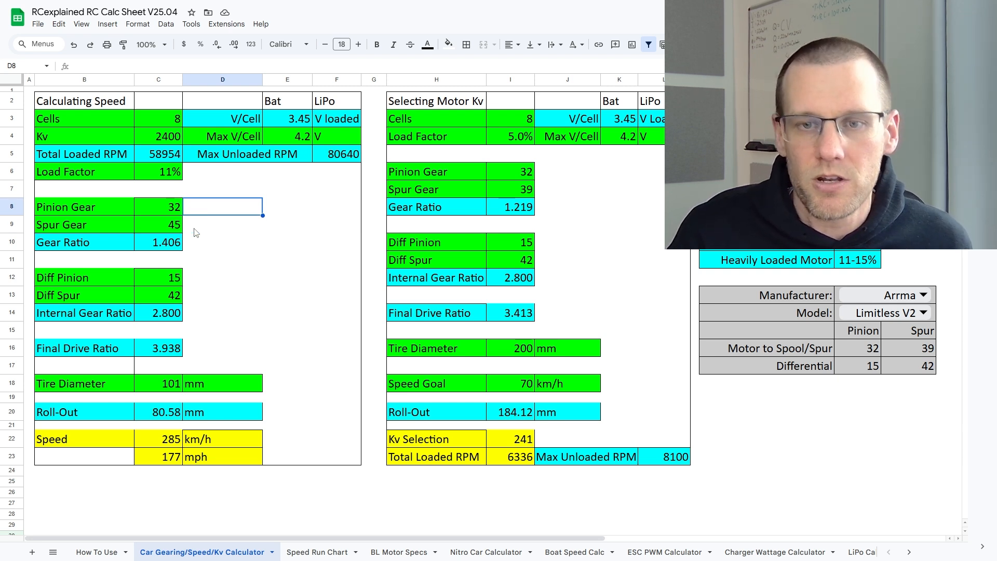
- Note the original 39 spur count in D9 beside the gearing, then return to pinion cell C8
{"action": "type", "text": "39"}
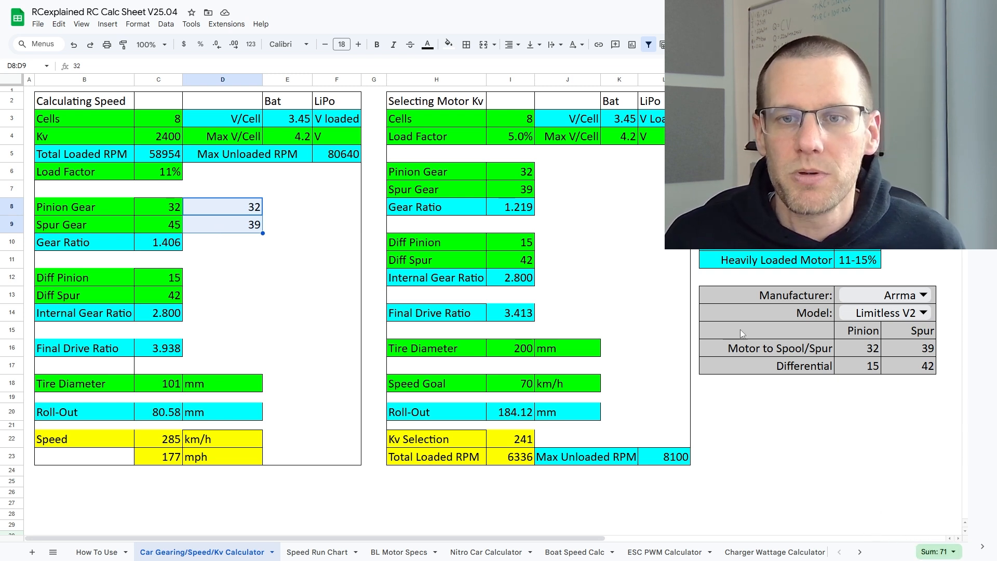
{"action": "mouse_move", "coordinate": [224, 211]}
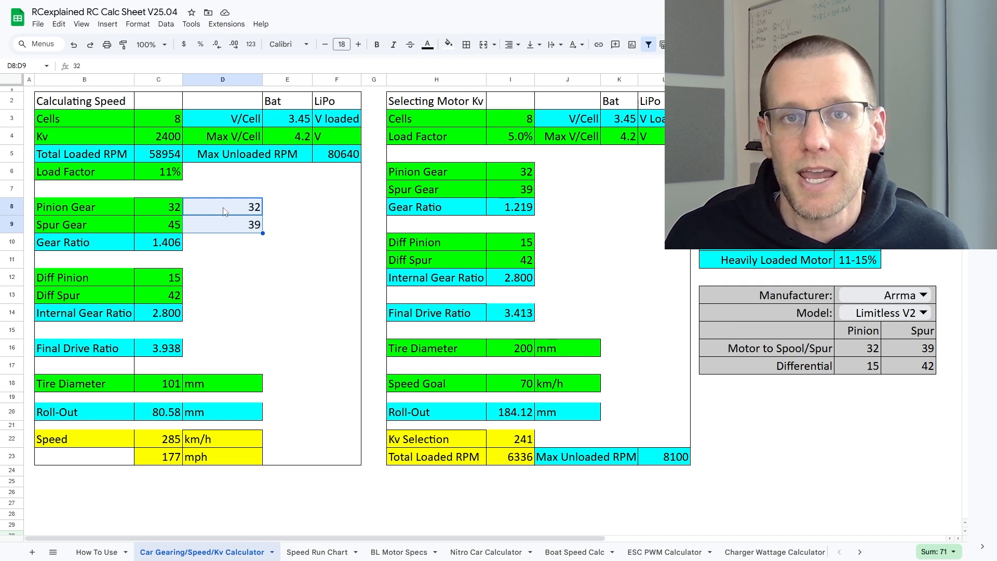
{"action": "mouse_move", "coordinate": [242, 210]}
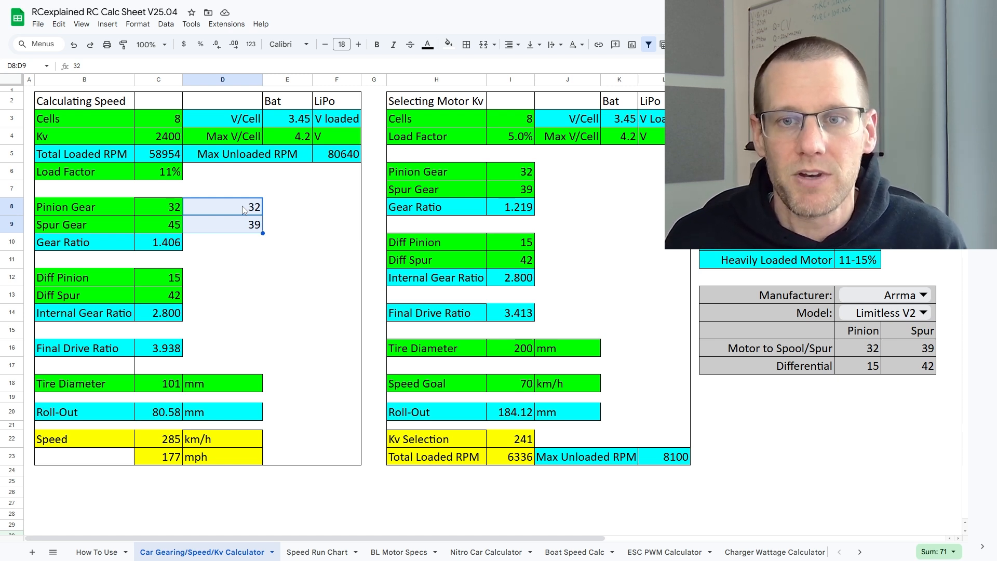
{"action": "left_click", "coordinate": [158, 205]}
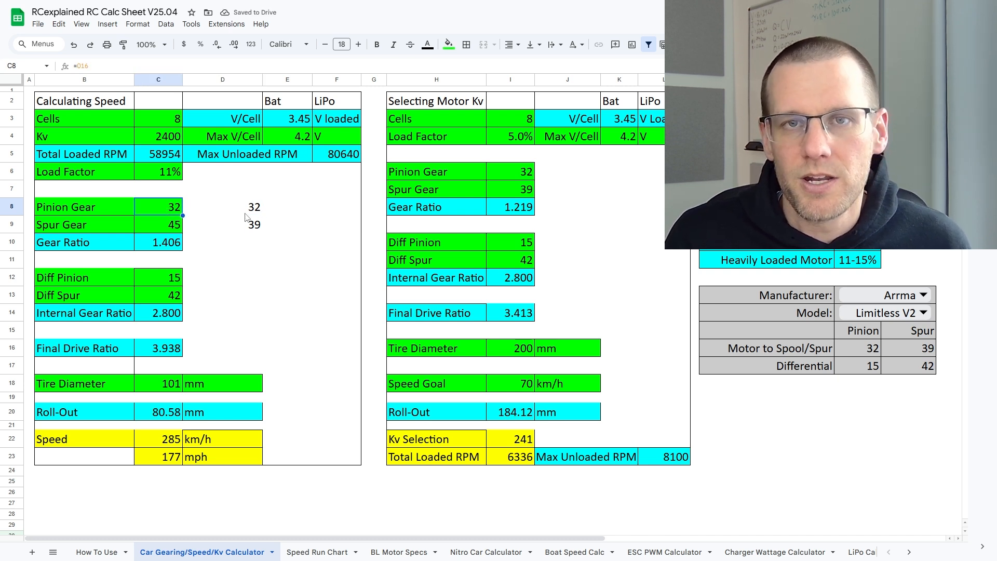
- Try pinion values 31, 30, then 26 in C8 for 232 km/h, and select the 32/39 notes to clear
{"action": "type", "text": "31"}
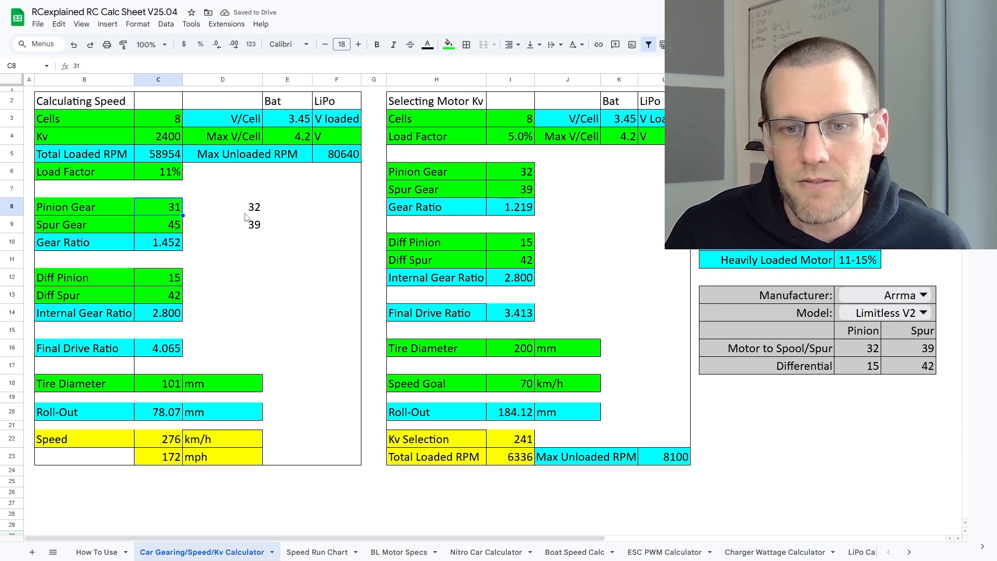
{"action": "type", "text": "30"}
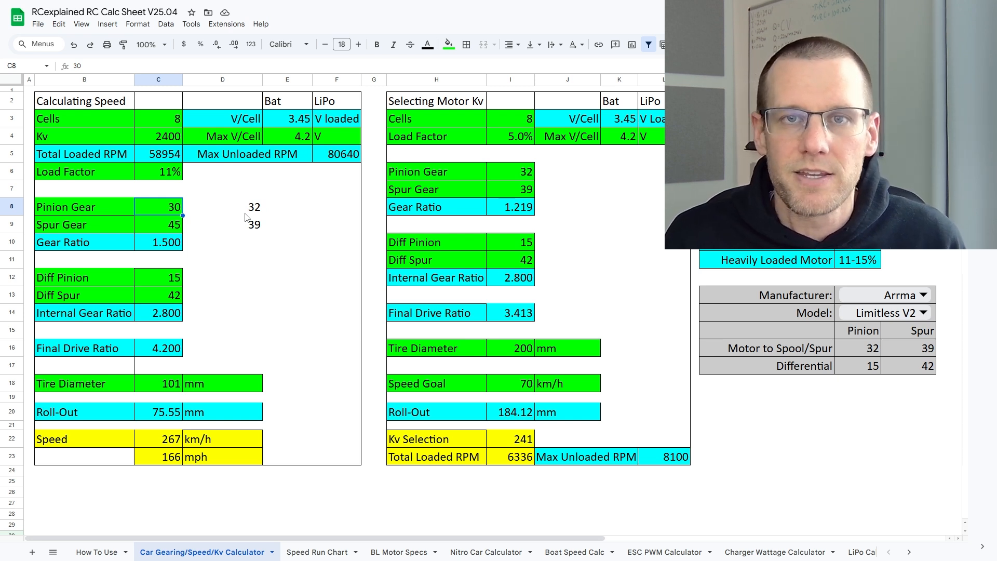
{"action": "type", "text": "2"}
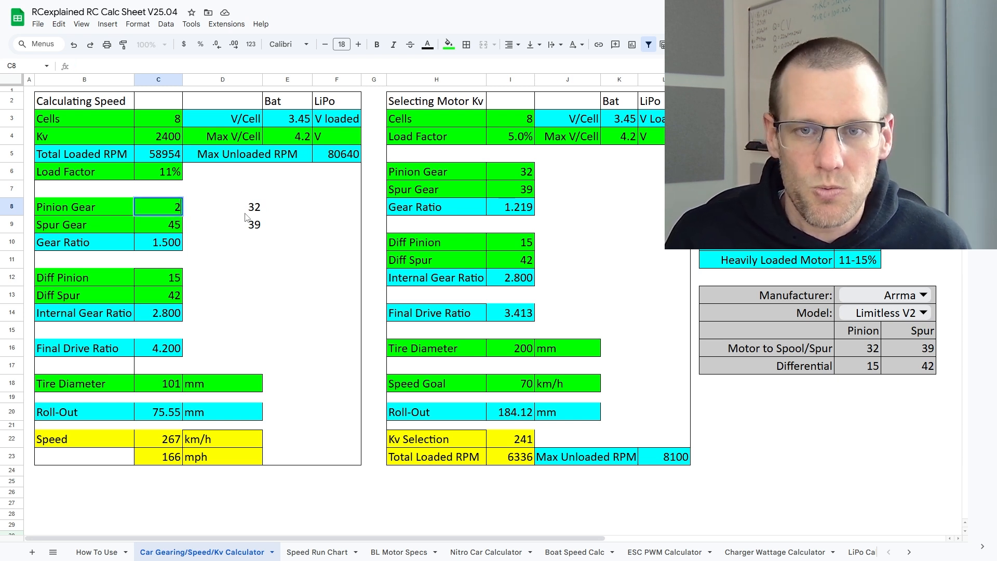
{"action": "type", "text": "26"}
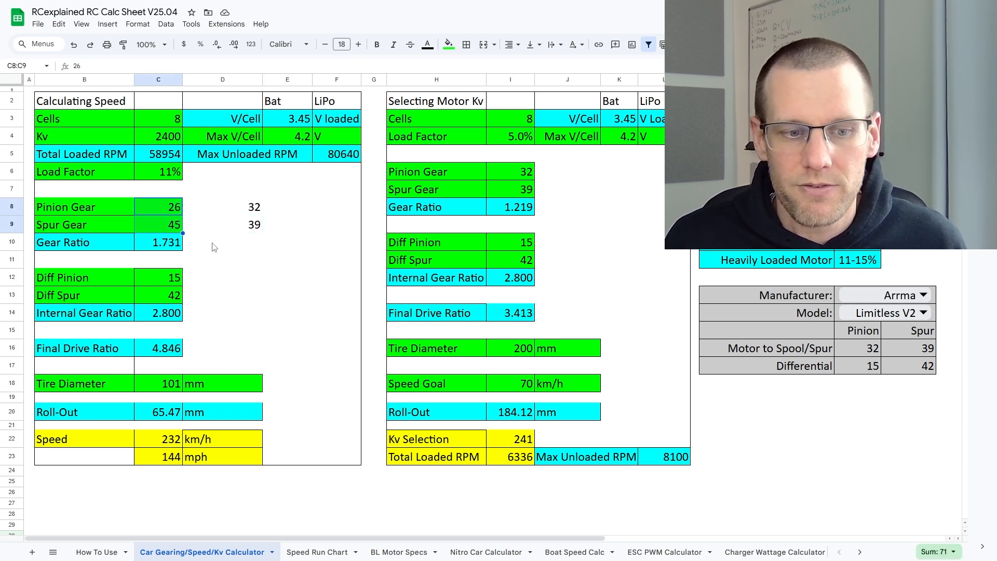
{"action": "left_click", "coordinate": [222, 206]}
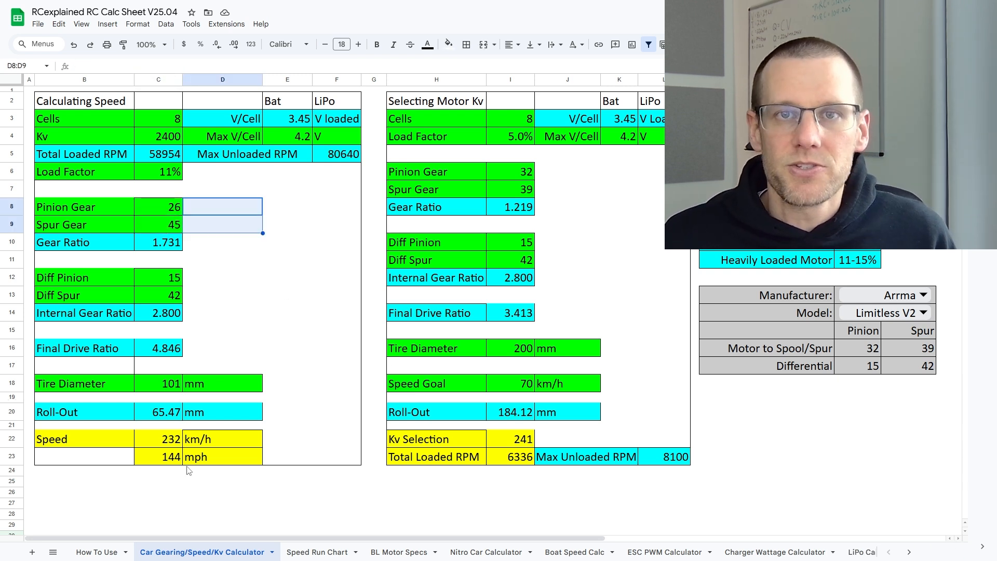